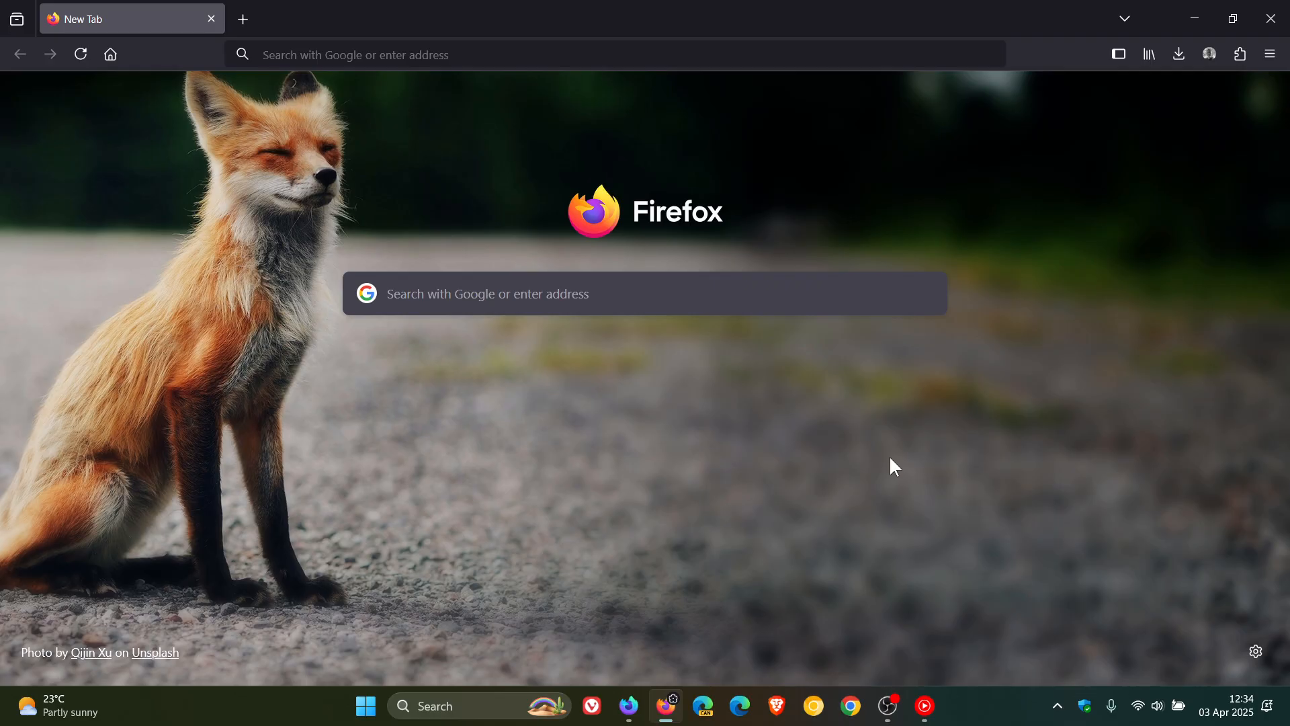
mouse_move(901, 452)
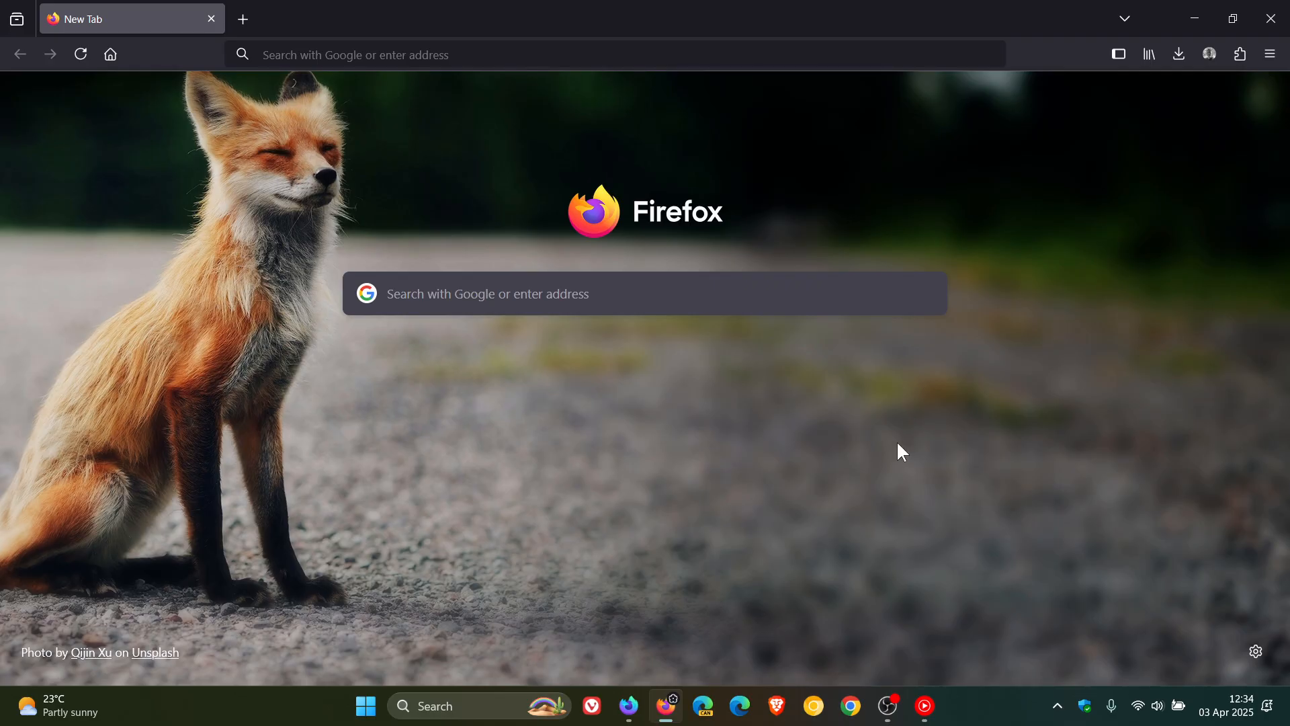
Browse the Abstract, Solid colors and Photographs wallpaper collections in the new tab customization panel
left_click(1253, 651)
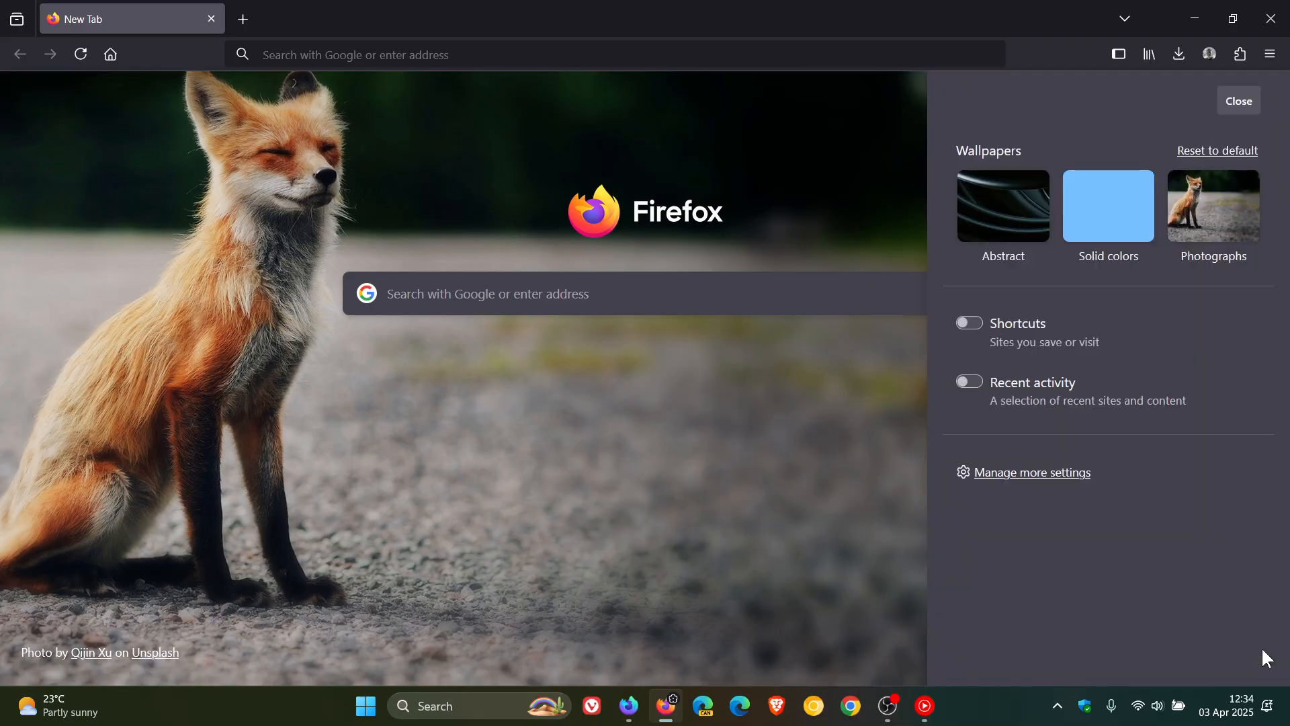
mouse_move(1001, 244)
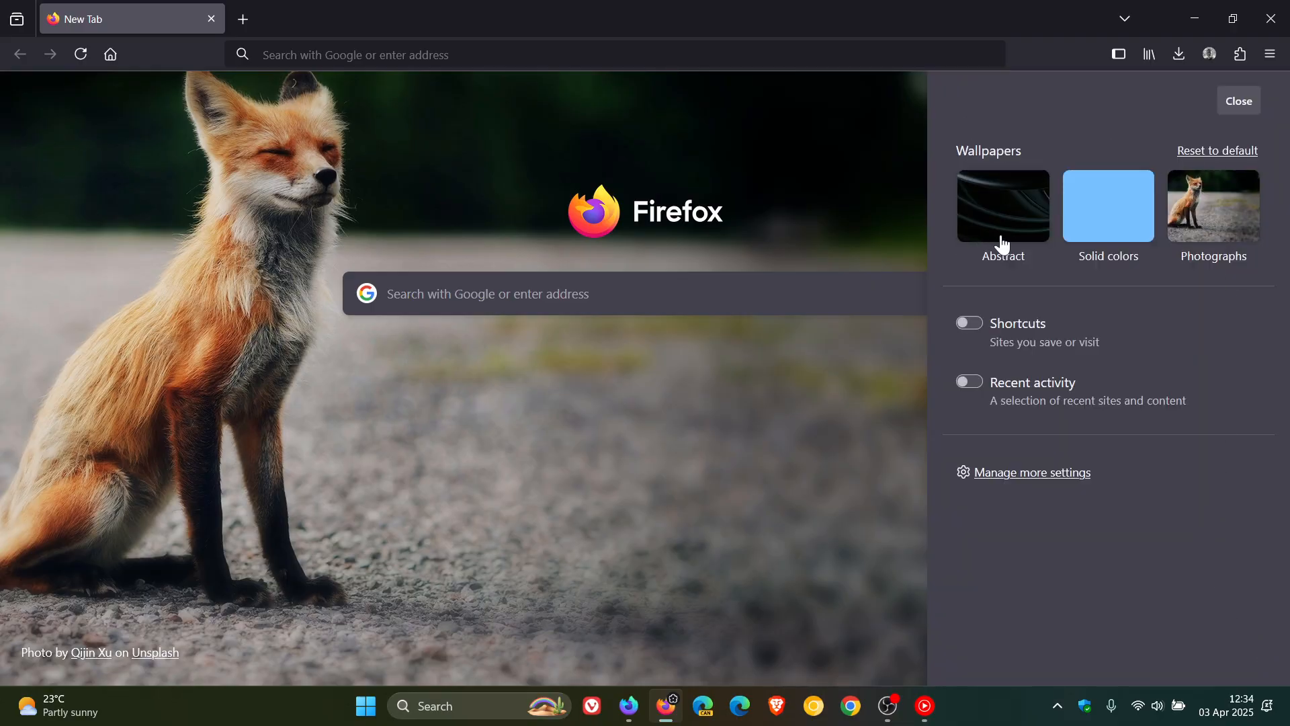
left_click(1002, 206)
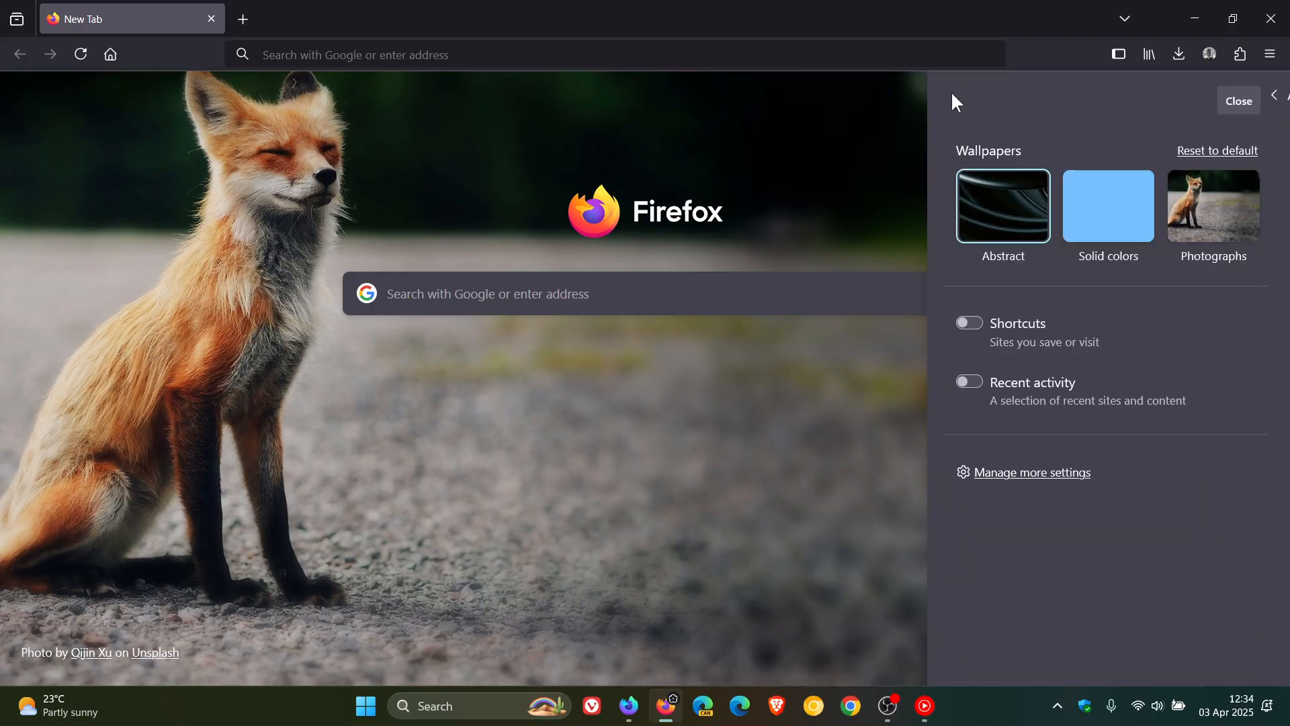
left_click(1107, 205)
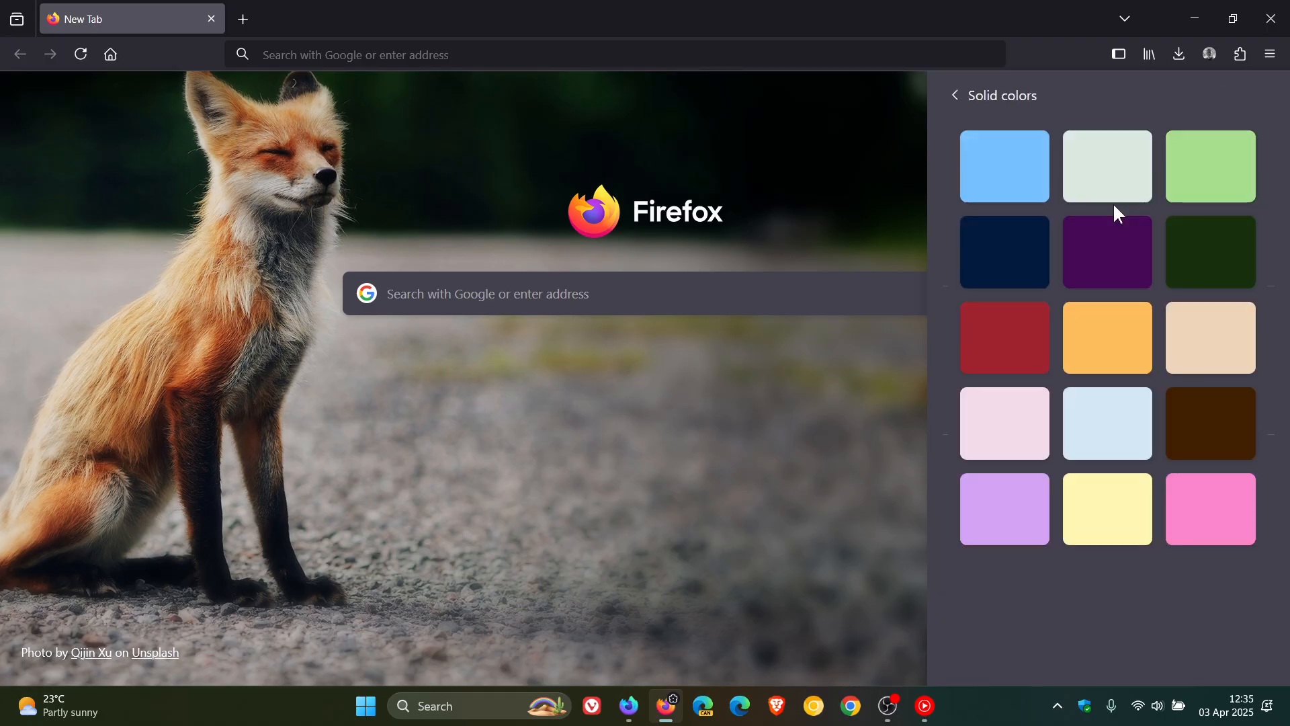
left_click(956, 95)
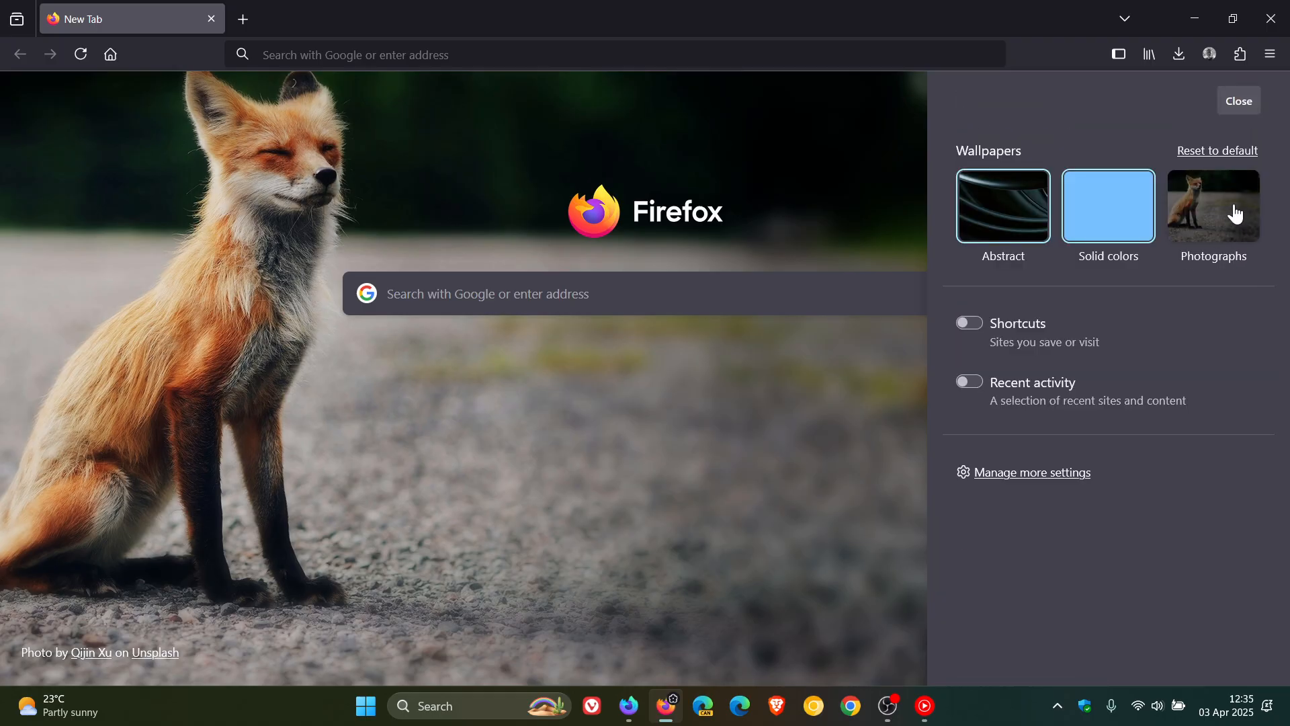
left_click(1209, 206)
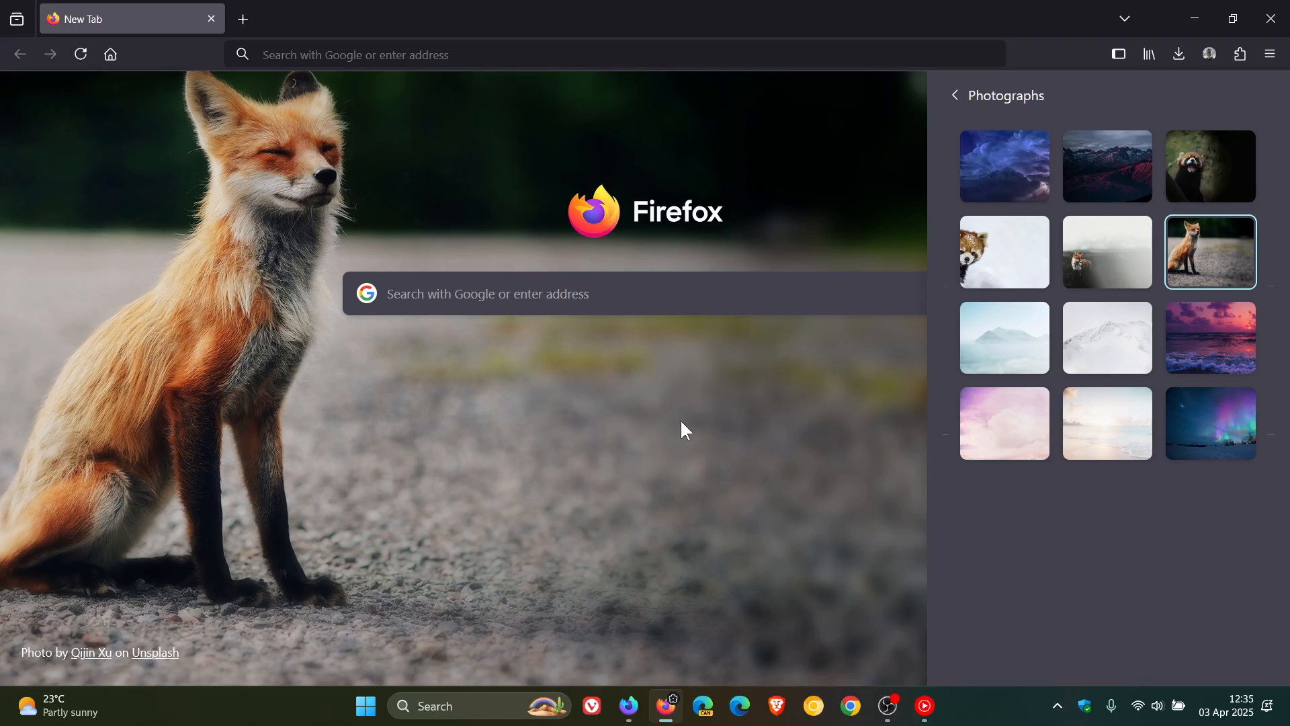
mouse_move(673, 442)
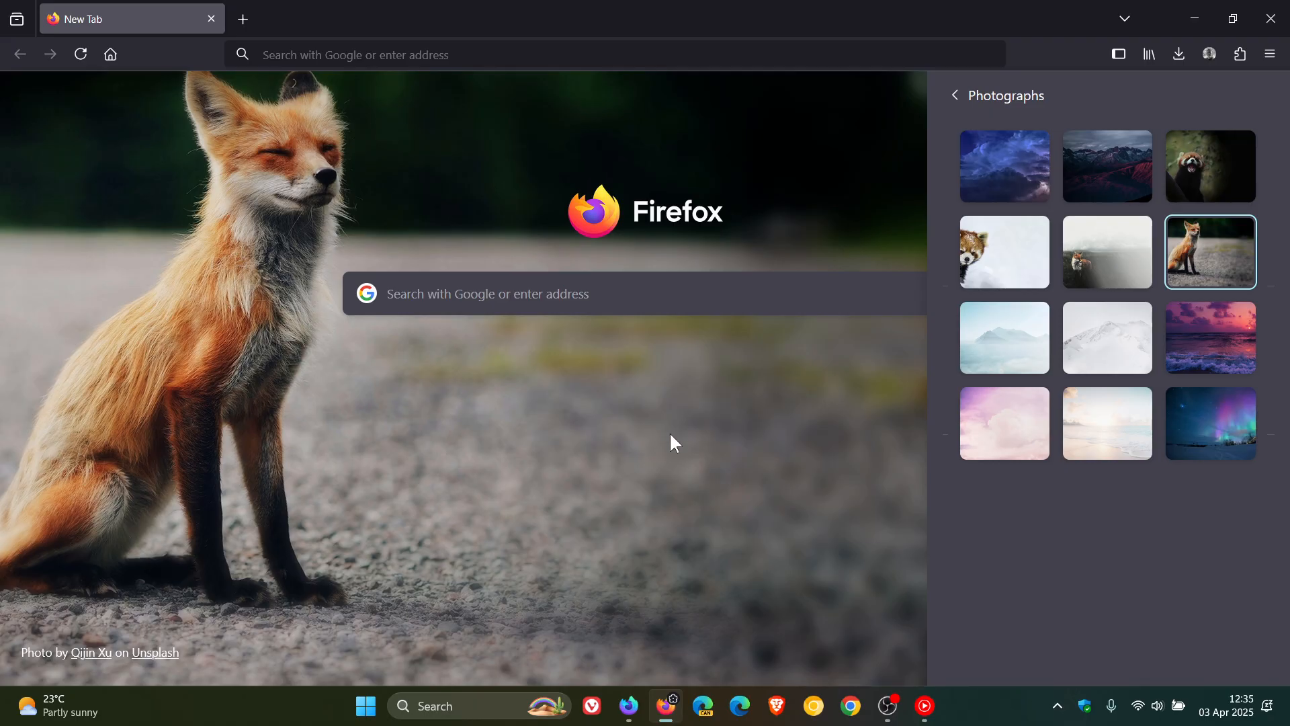
left_click(954, 95)
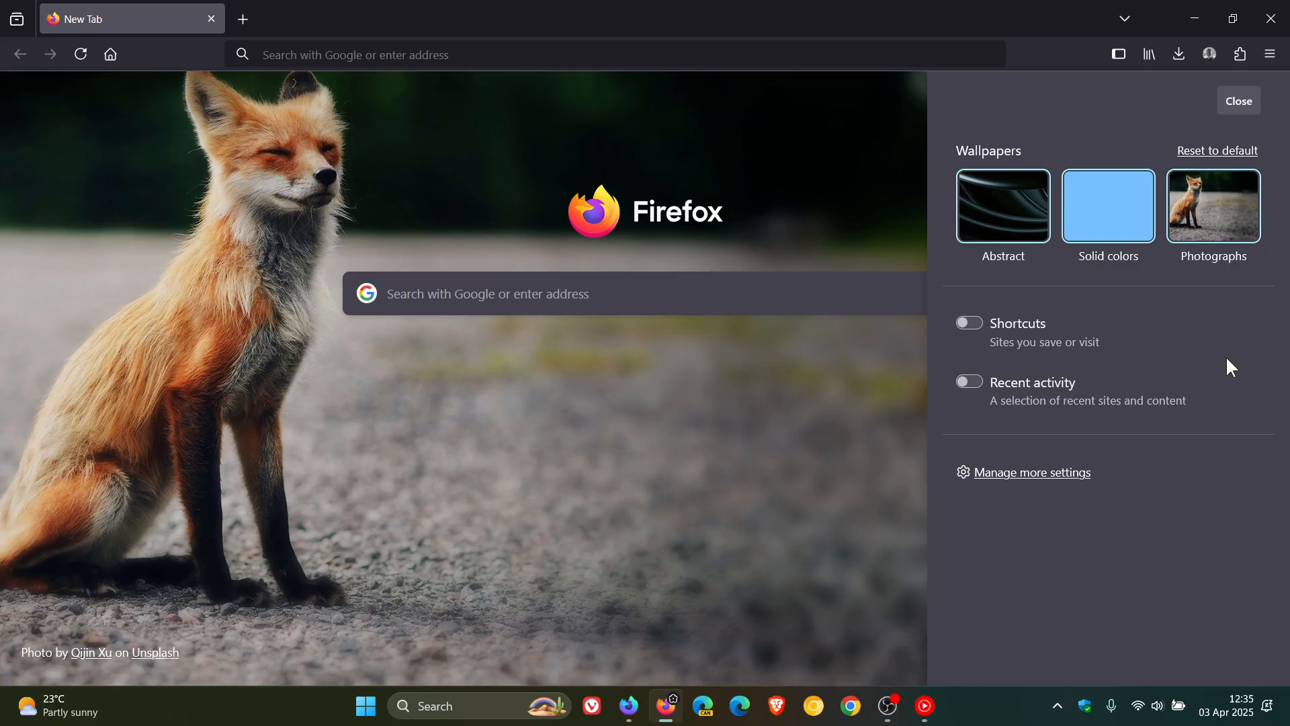
mouse_move(1238, 100)
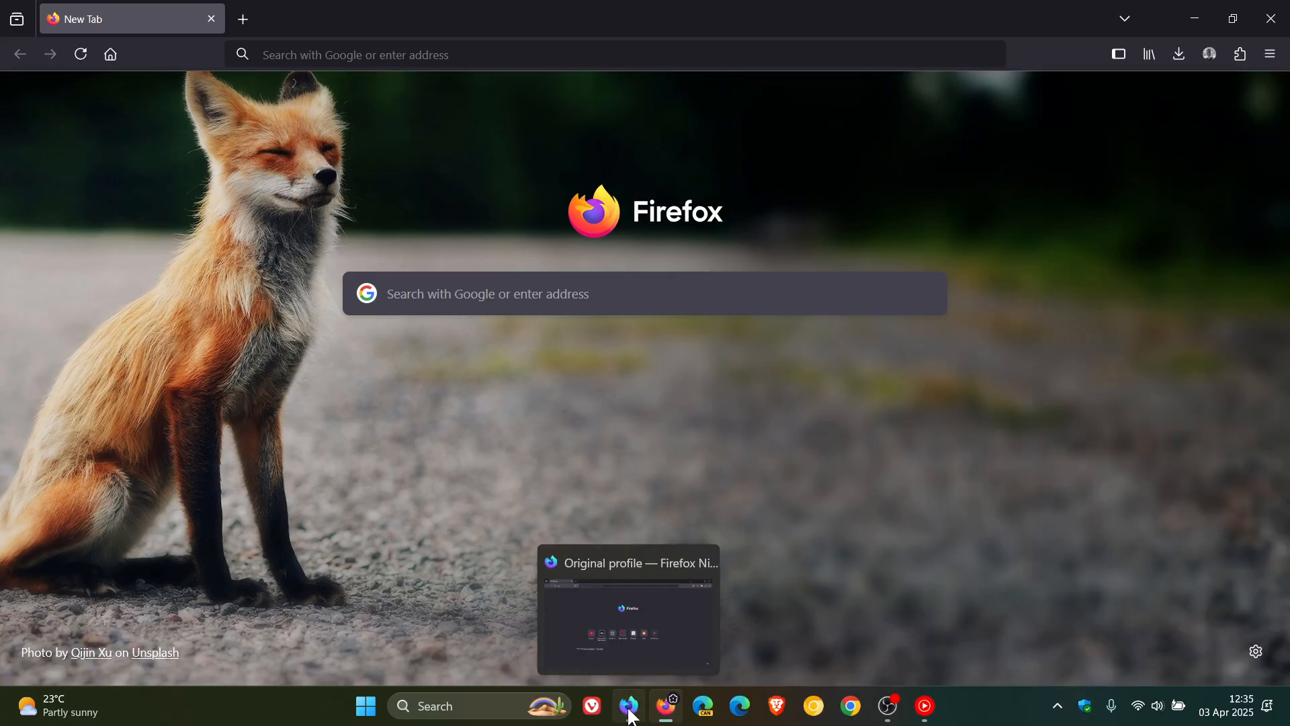
Switch to the Firefox Nightly window and show its new tab customization panel
left_click(627, 609)
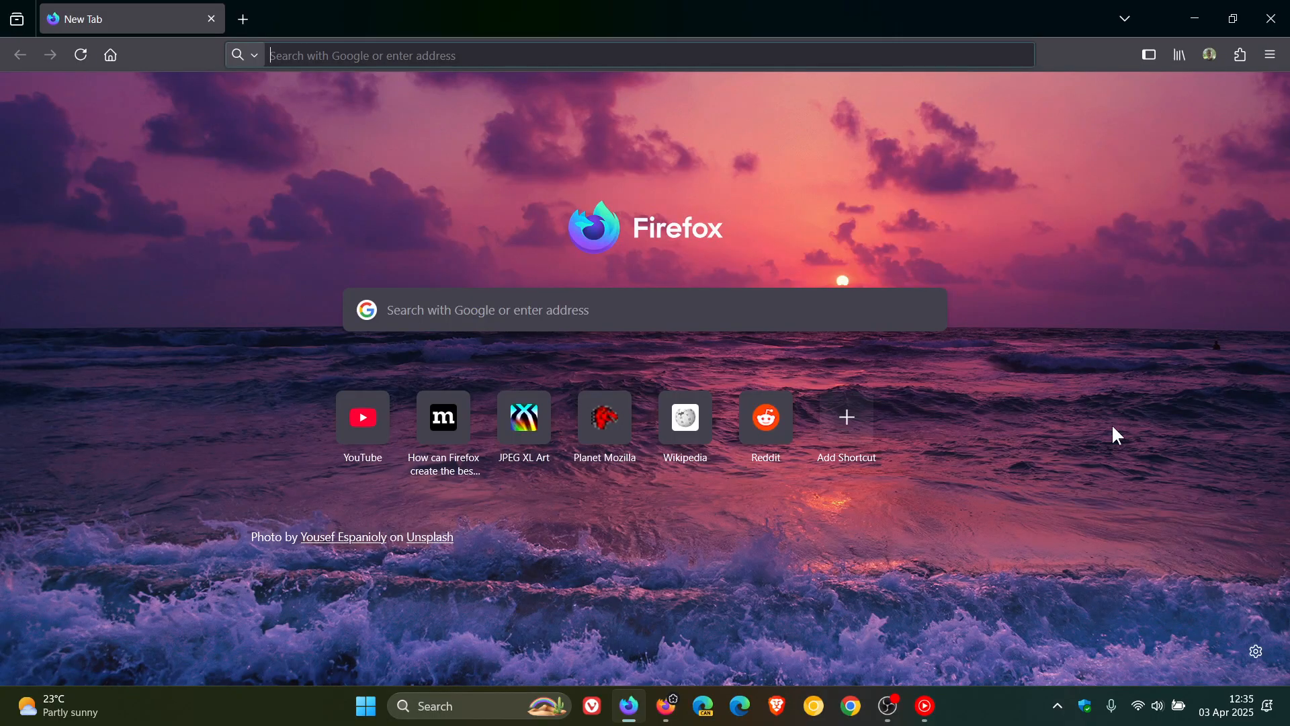
mouse_move(1256, 651)
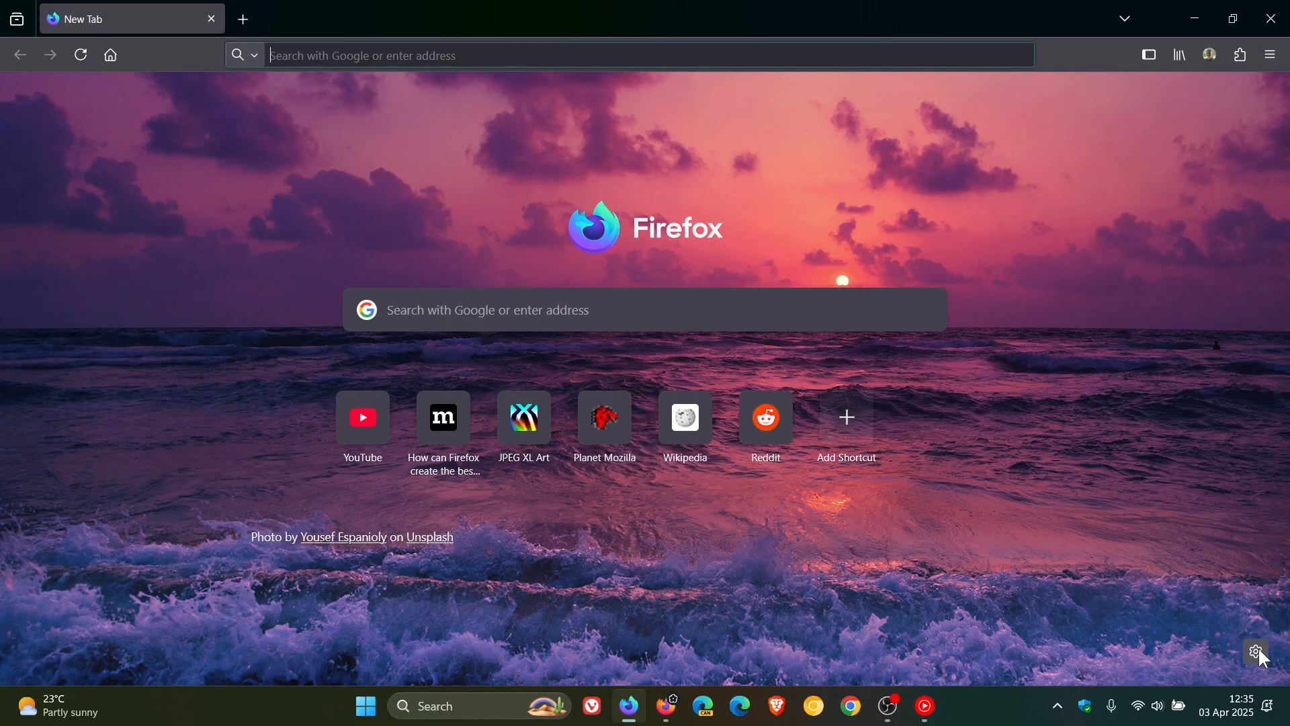
left_click(1256, 651)
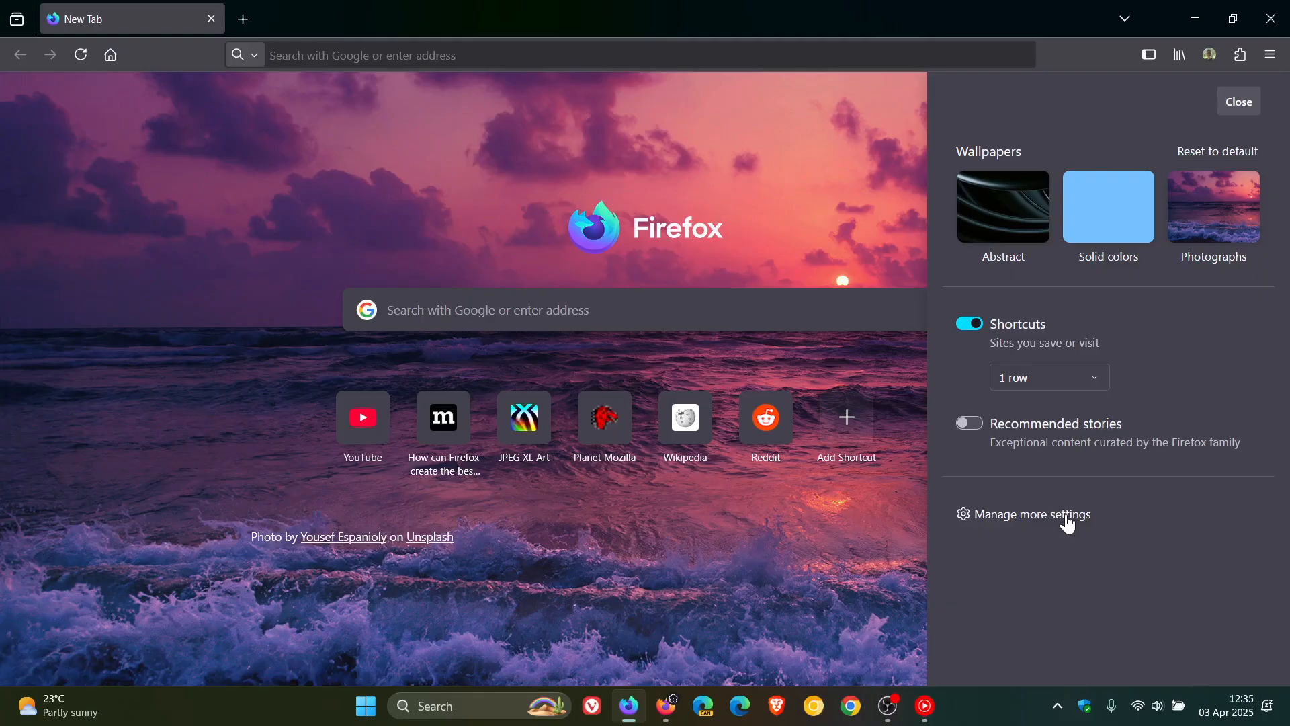
Enable 'Choose a custom wallpaper or color for New Tab' in Firefox Labs
left_click(1033, 514)
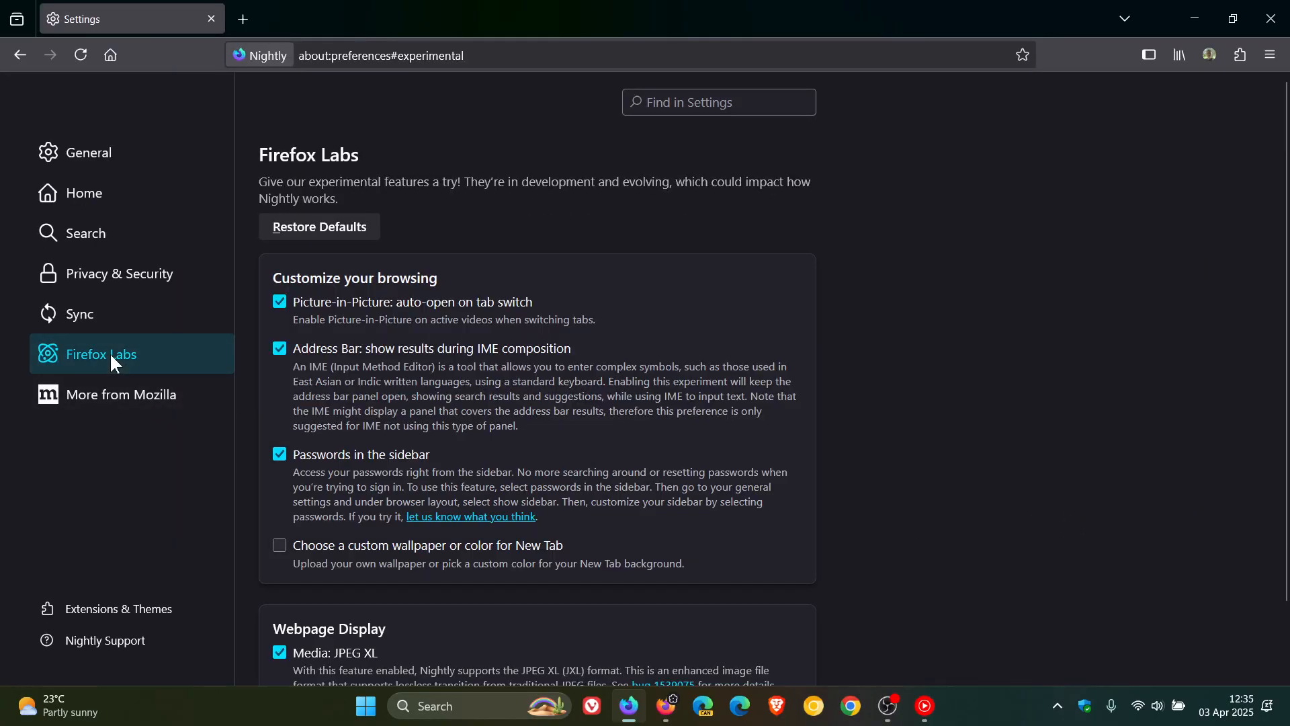
mouse_move(1031, 362)
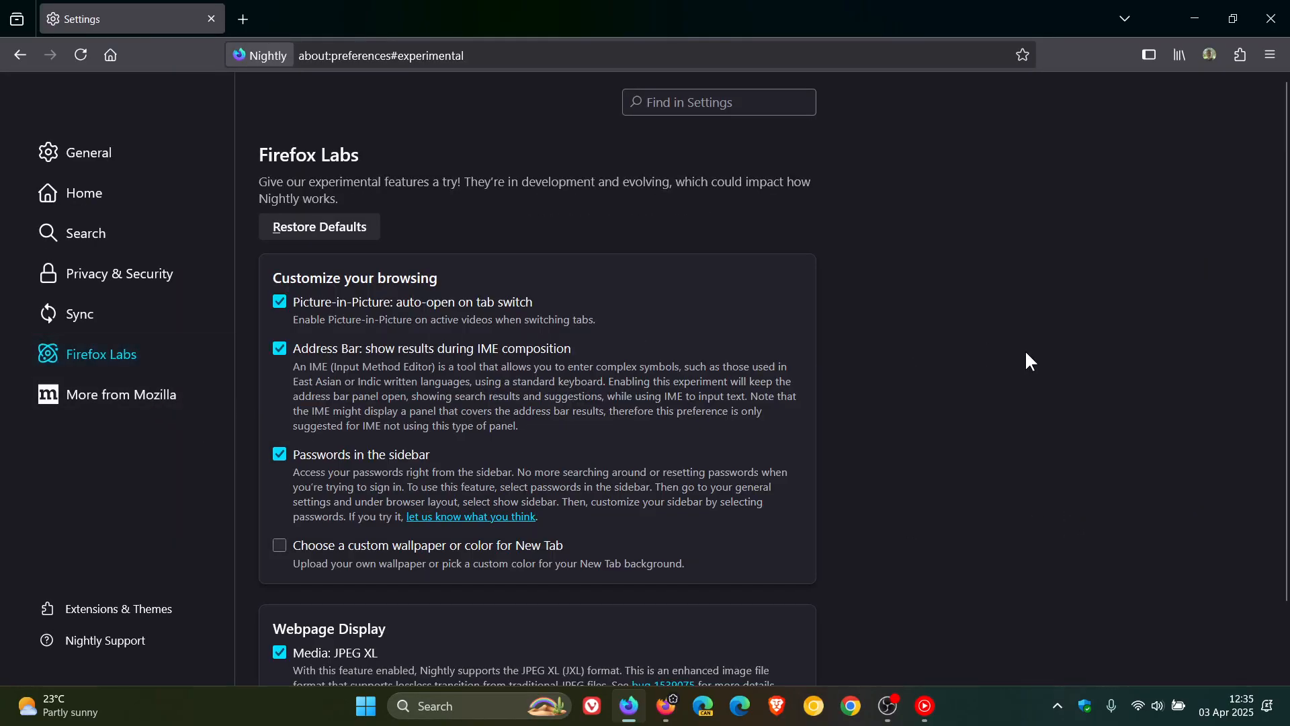
mouse_move(919, 465)
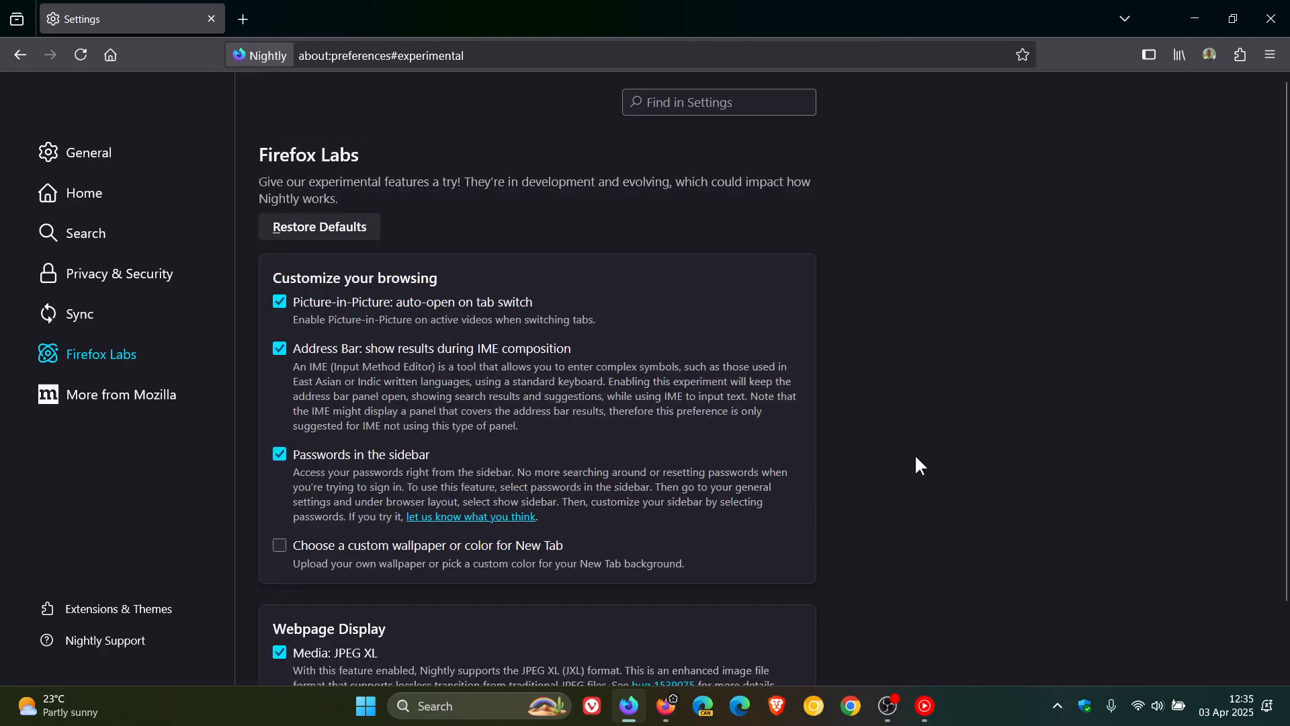
scroll("down", 3)
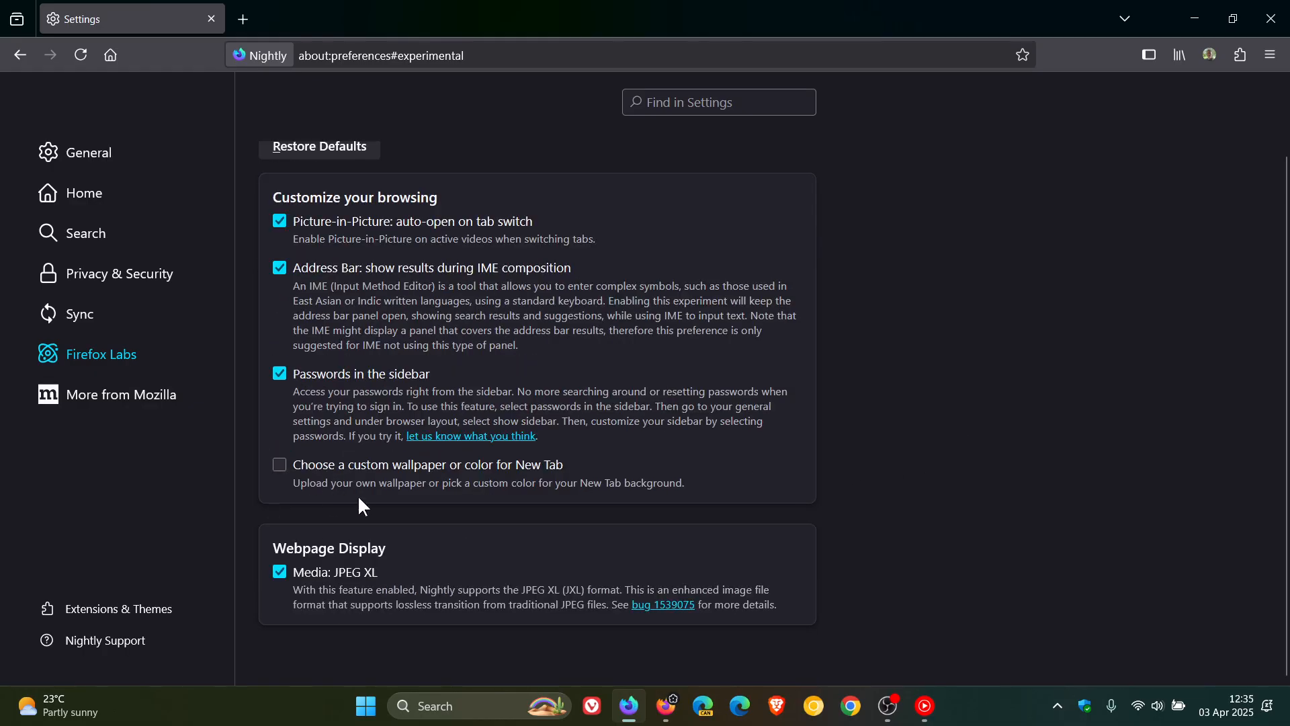
mouse_move(345, 475)
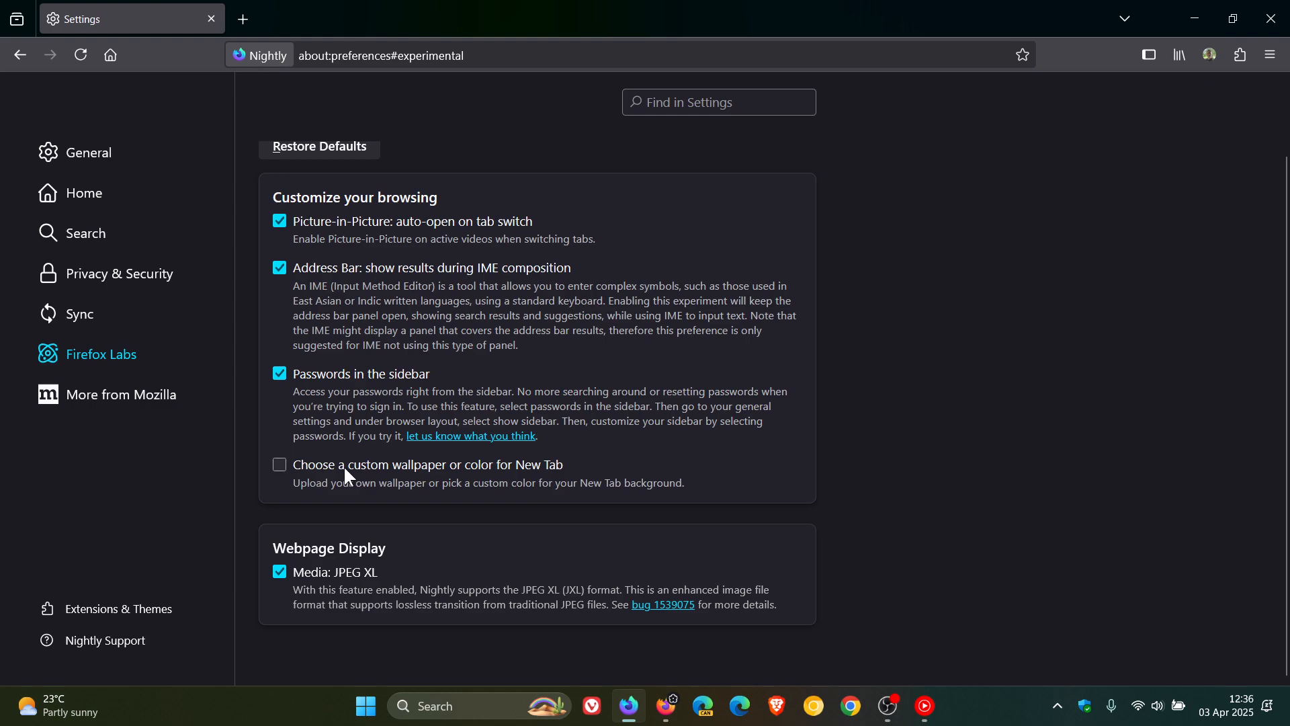
mouse_move(505, 475)
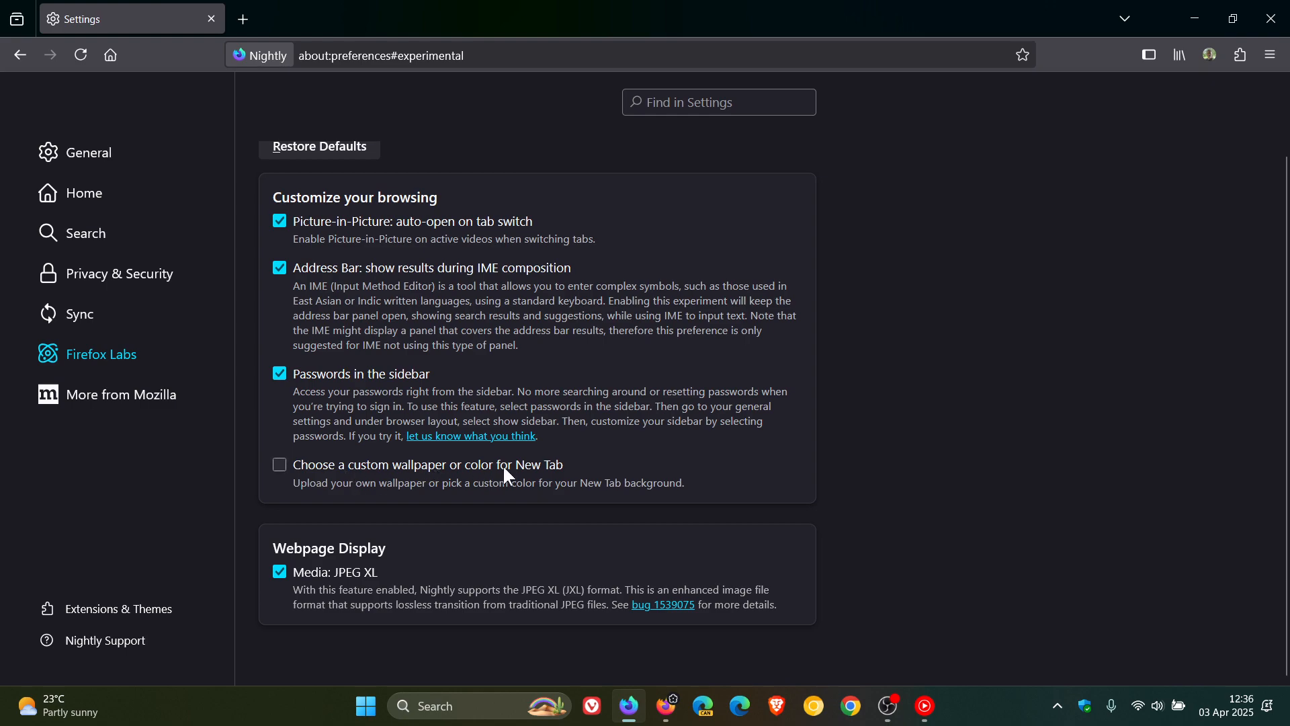
mouse_move(321, 508)
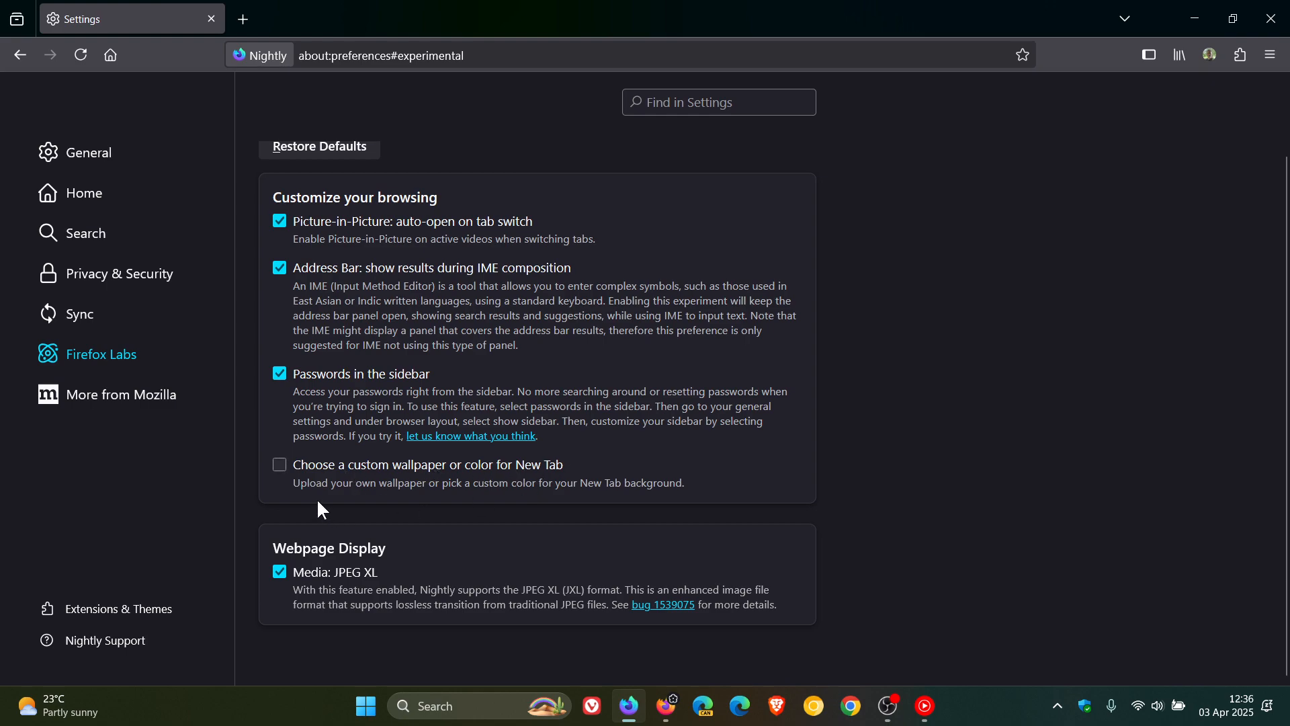
mouse_move(460, 502)
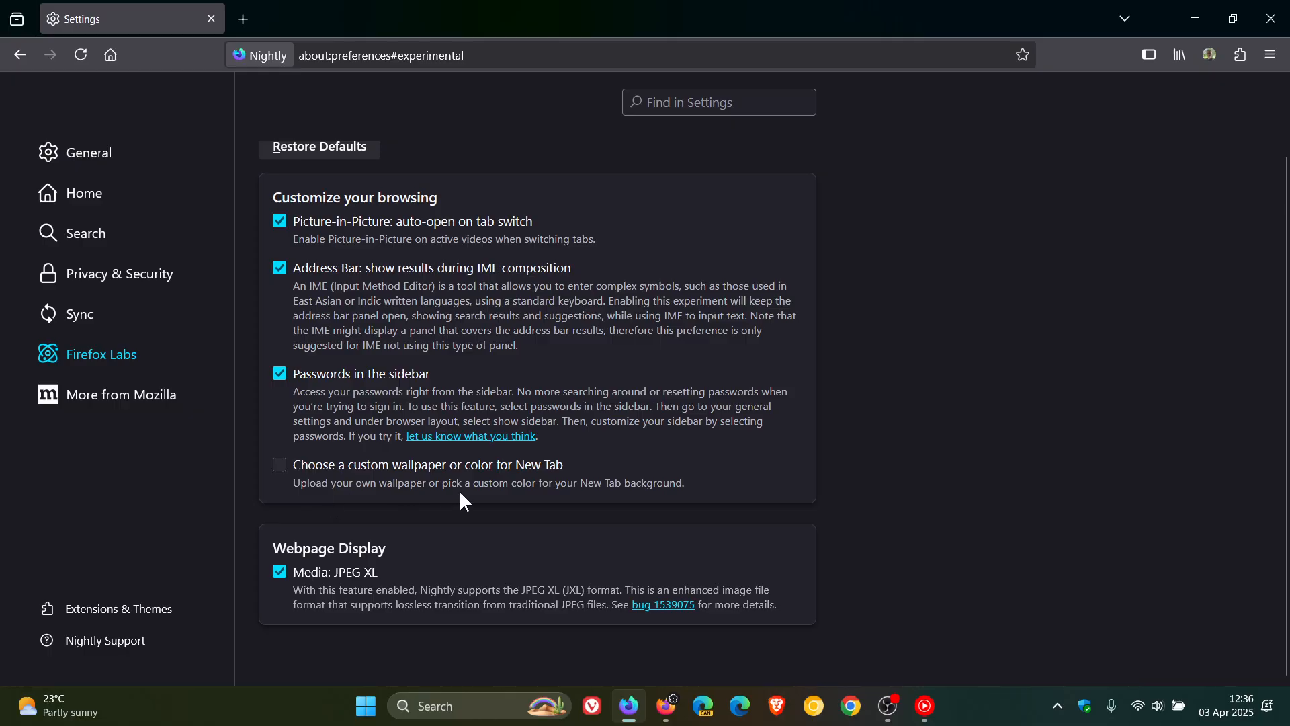
mouse_move(450, 512)
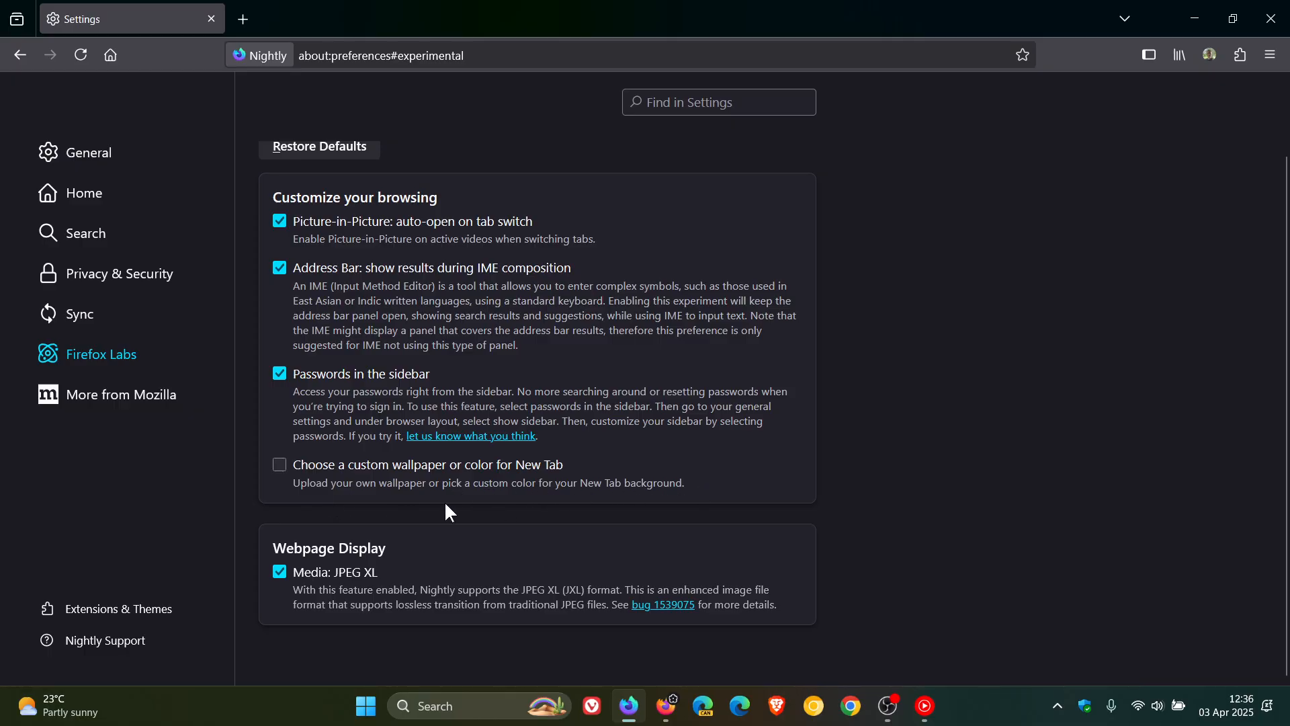
left_click(279, 464)
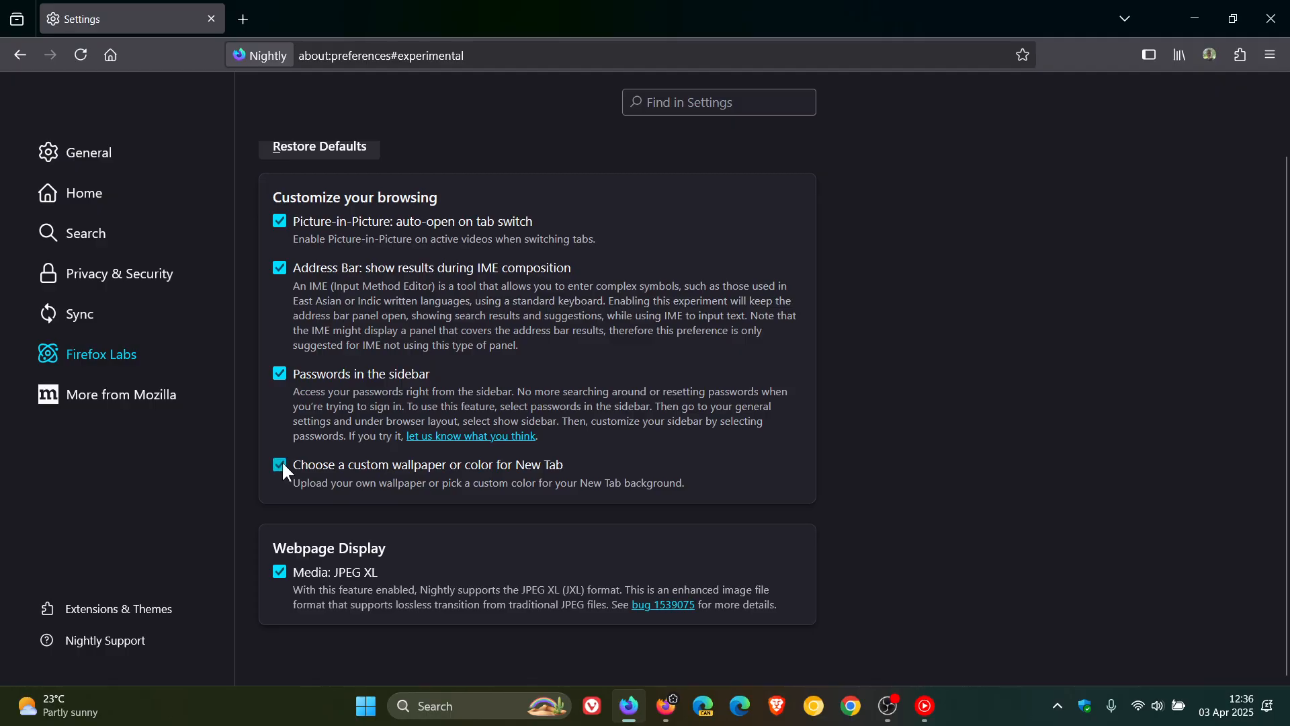
Show a new tab page with its customization panel
left_click(241, 18)
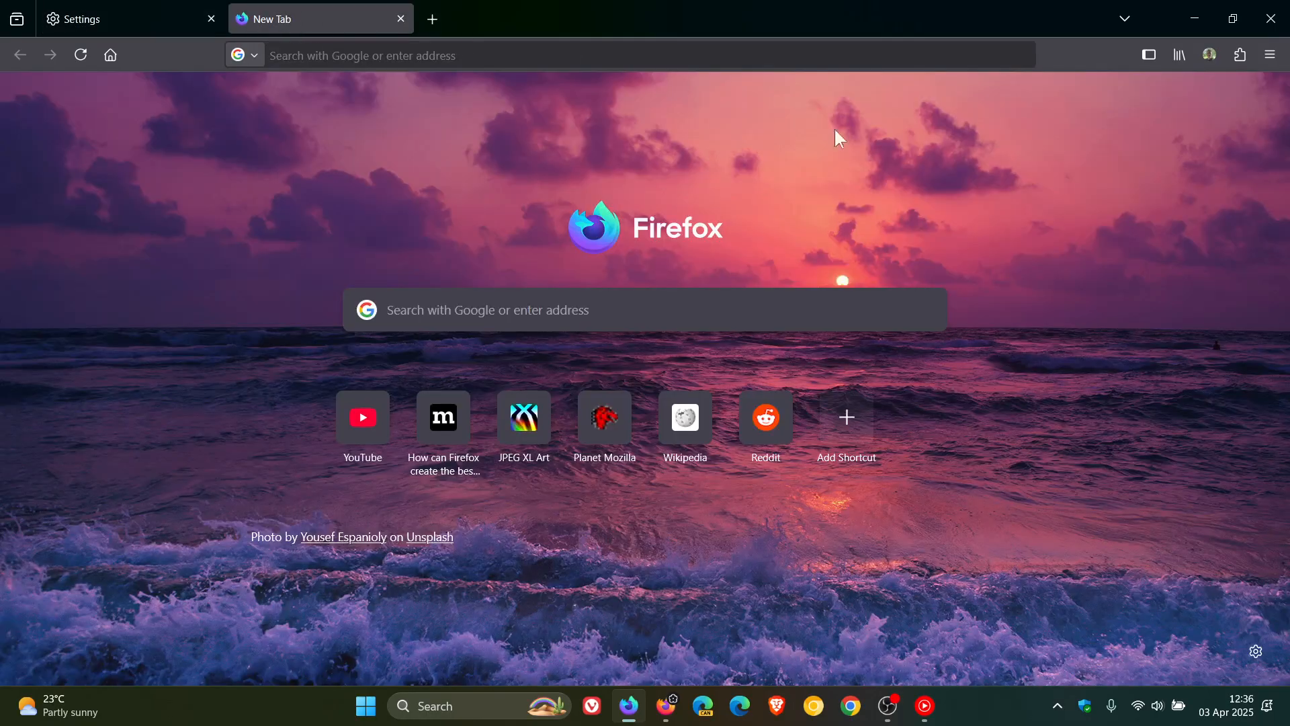
mouse_move(1255, 651)
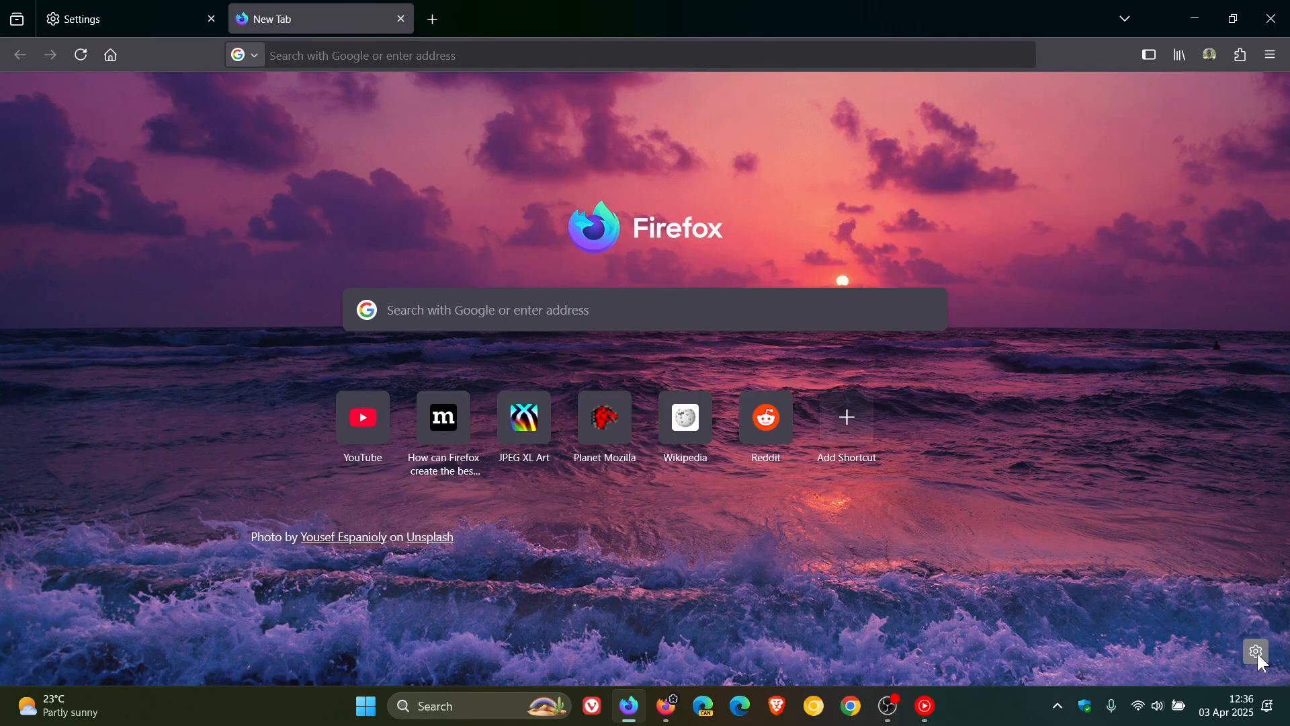
left_click(1256, 651)
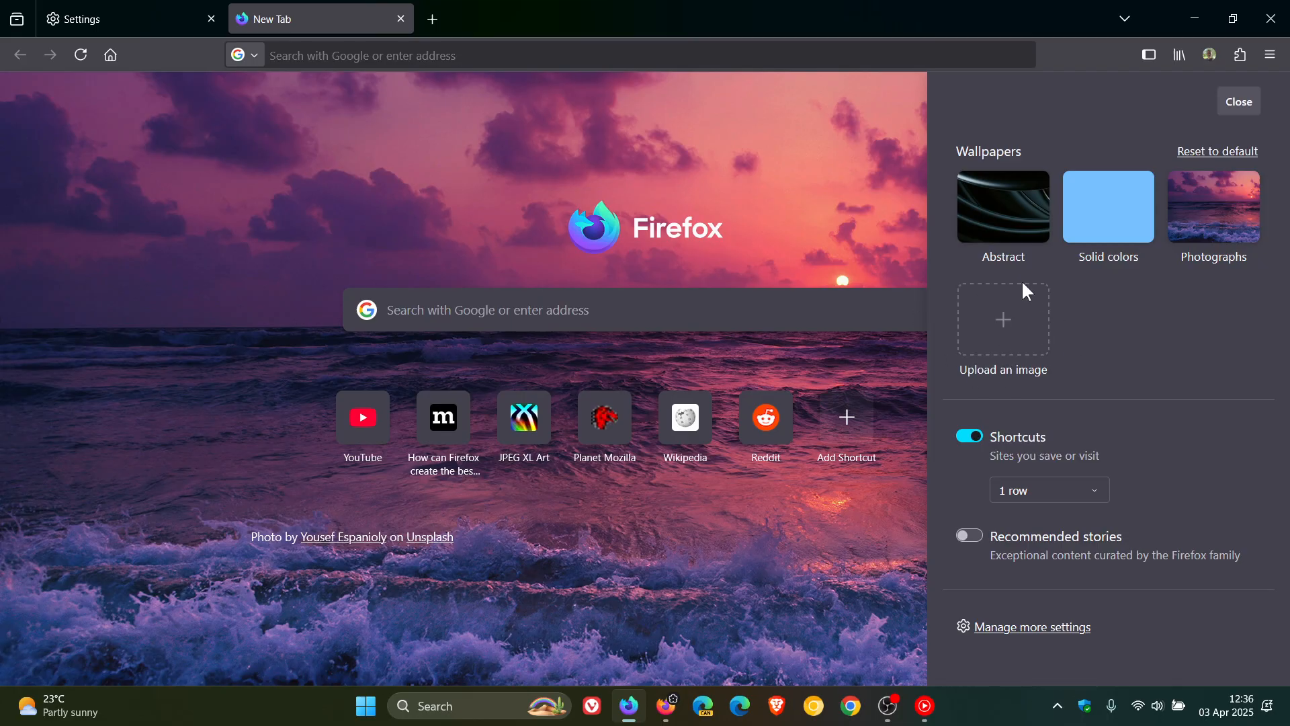
mouse_move(987, 362)
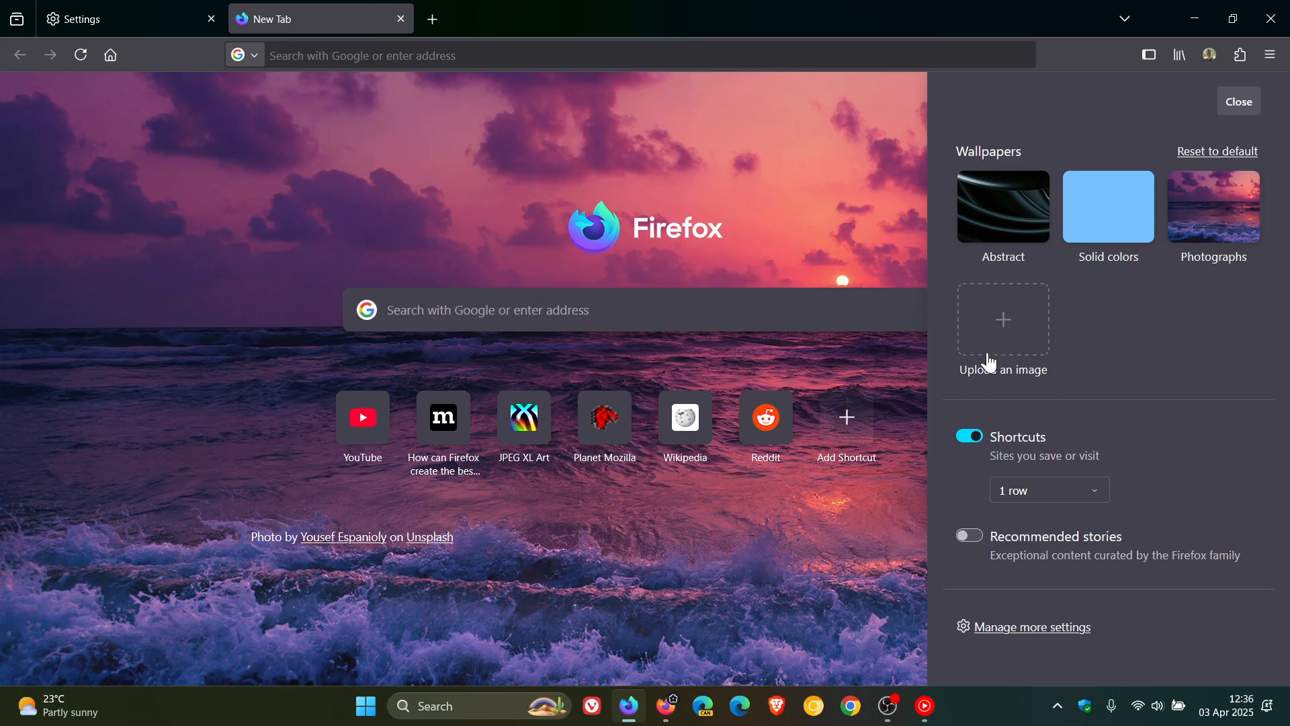
mouse_move(1000, 336)
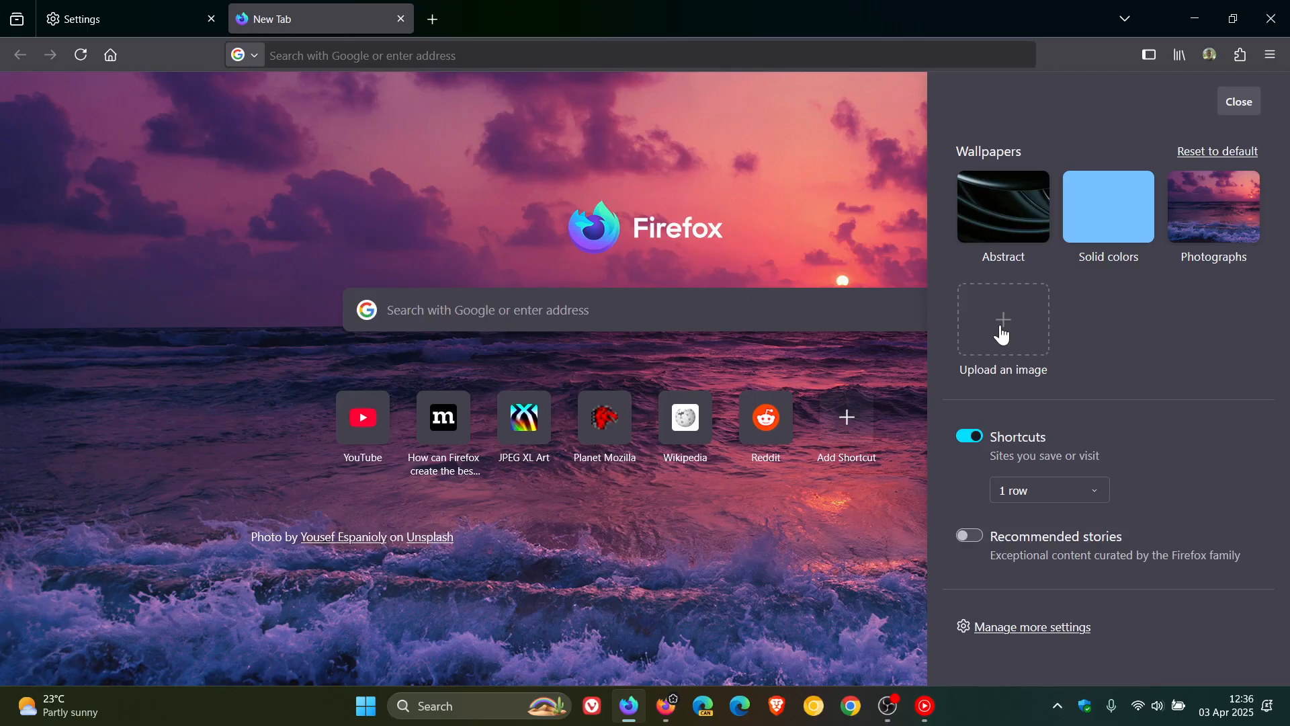
Upload image 652 from Pictures > Thumbnails as the new tab wallpaper
left_click(1002, 319)
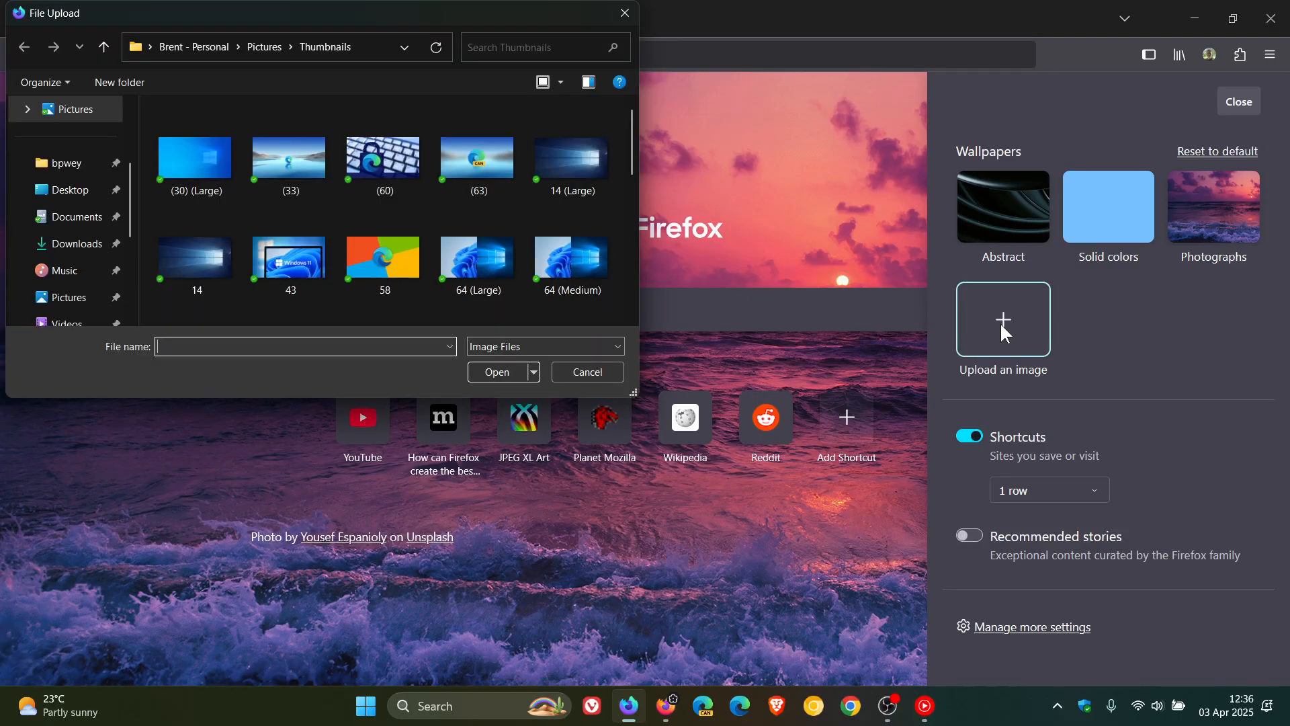
left_click(478, 156)
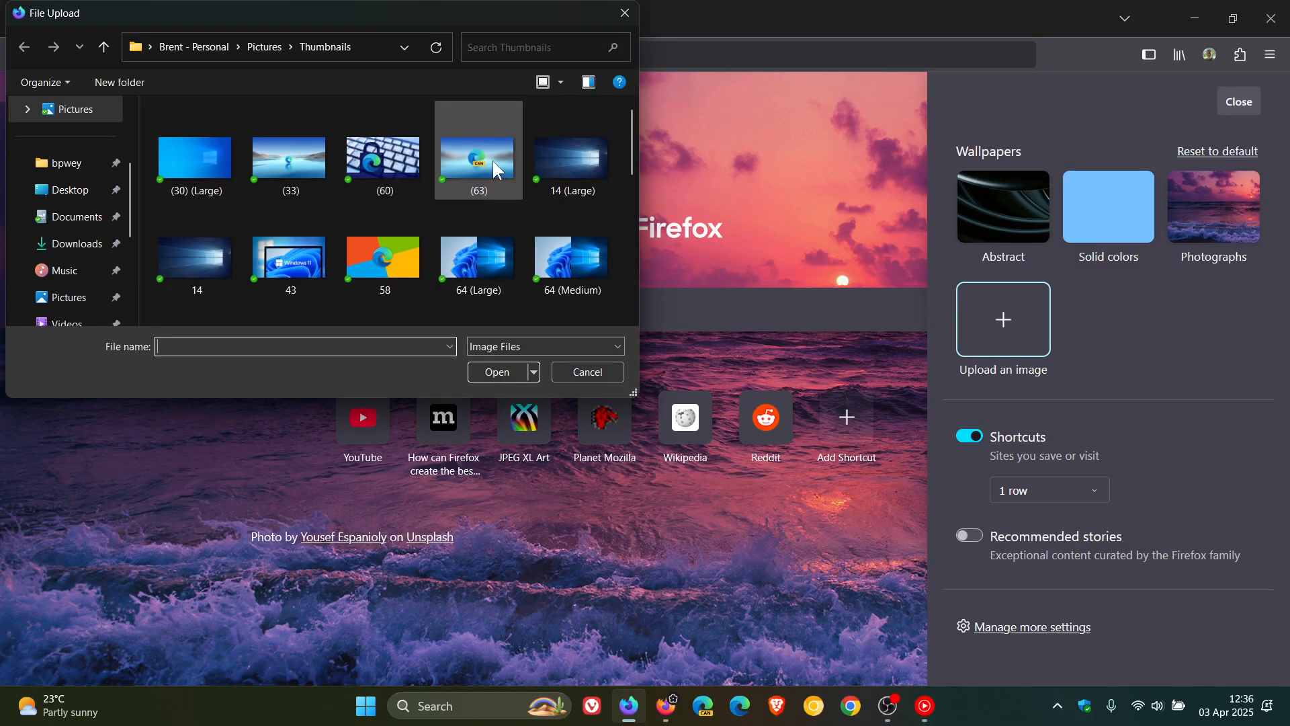
left_click(383, 263)
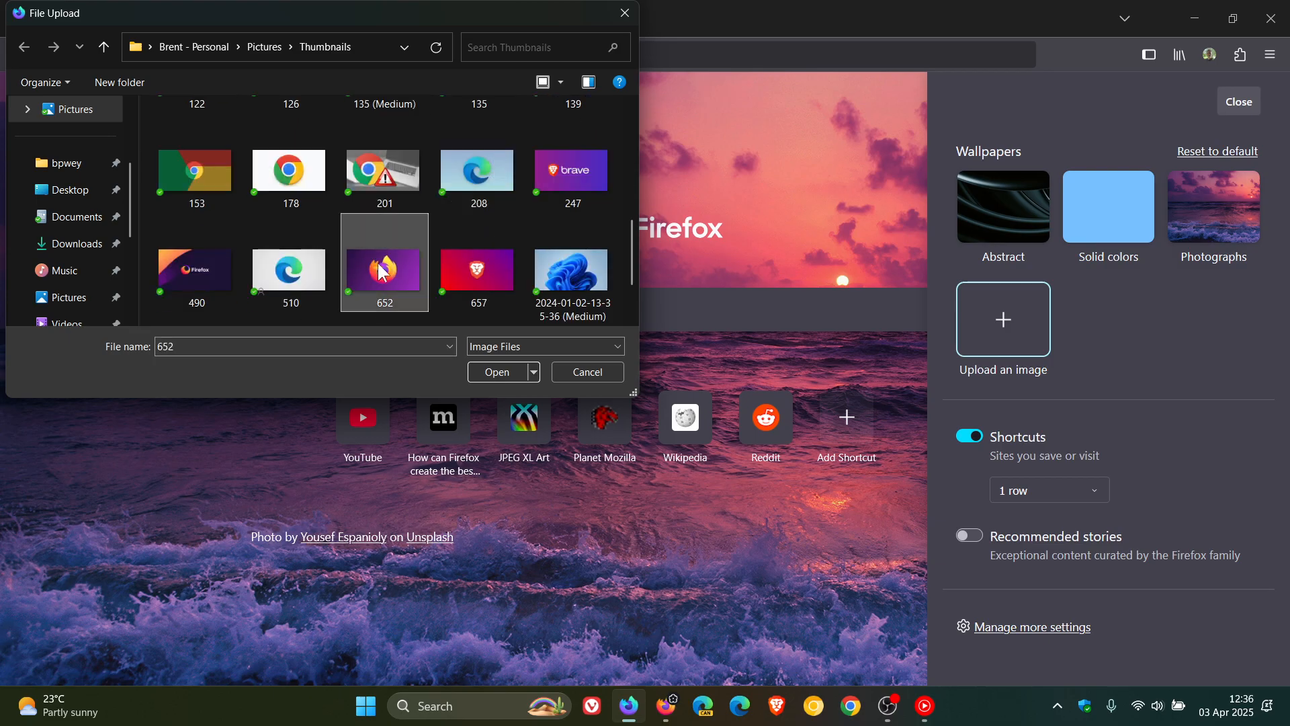
left_click(586, 371)
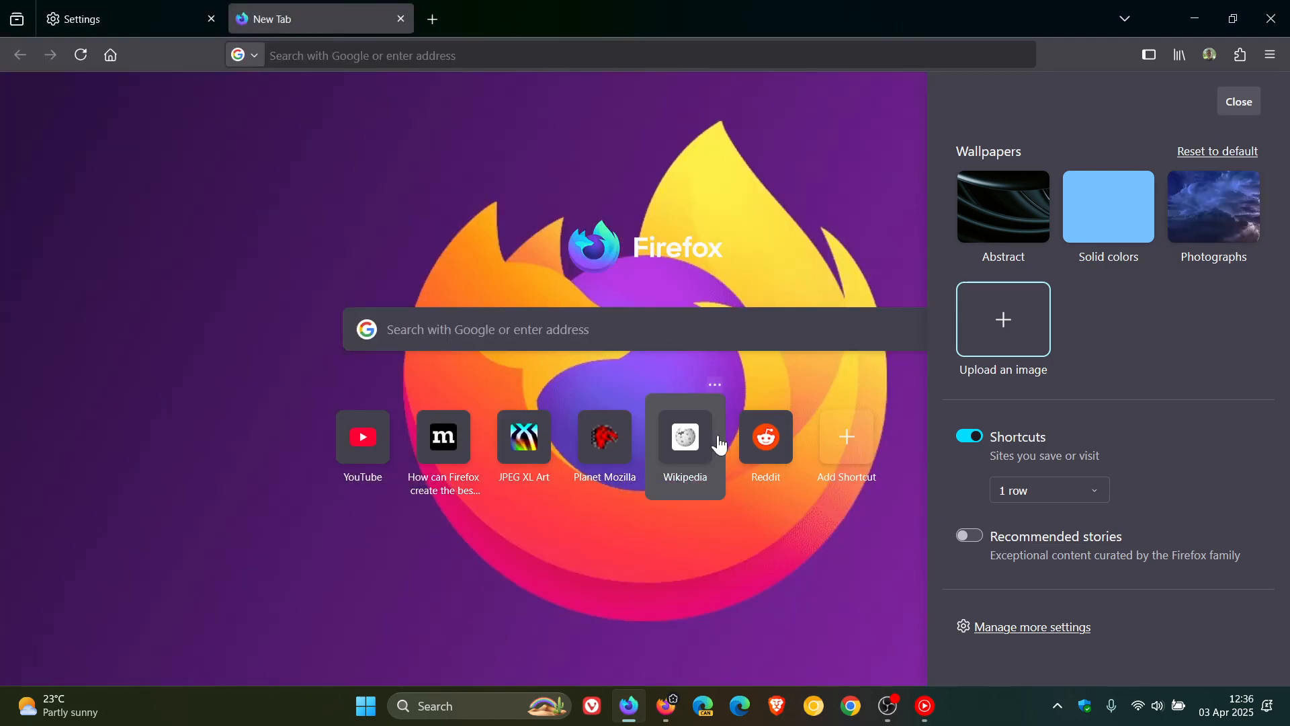
Close the Customize side panel to reveal the Firefox-logo wallpaper
left_click(1238, 101)
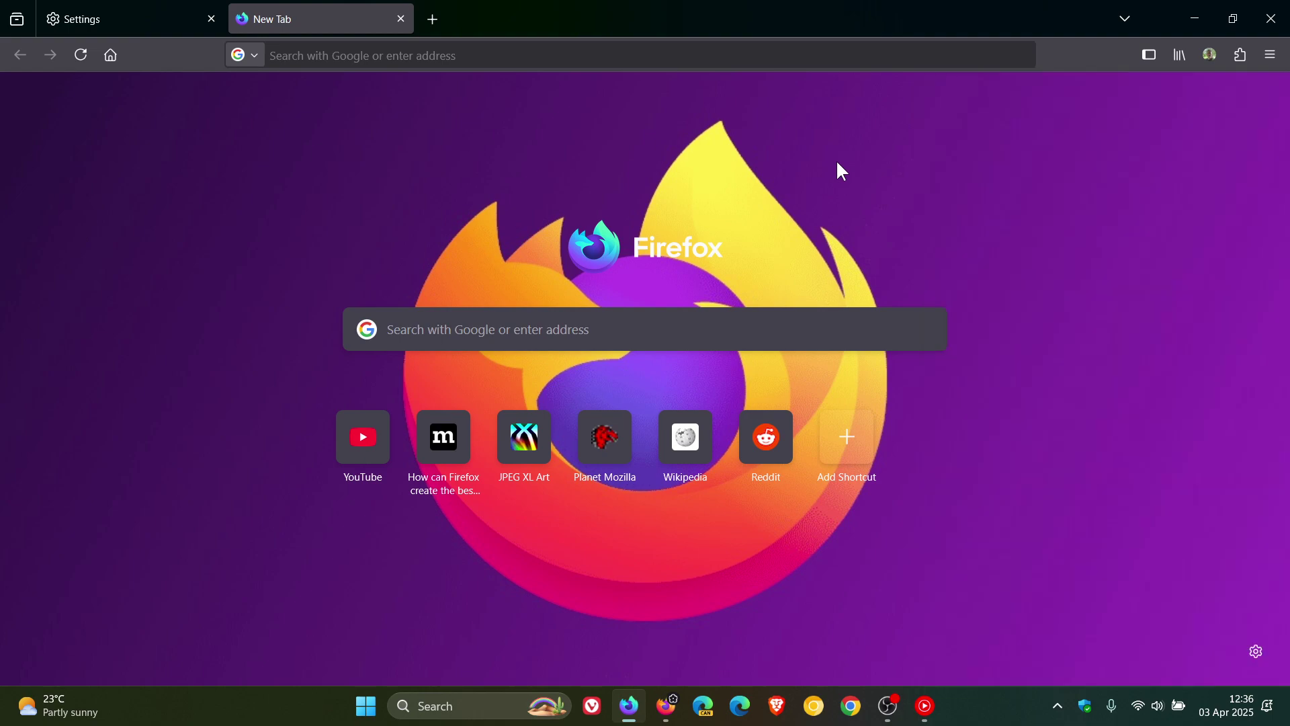
mouse_move(1067, 230)
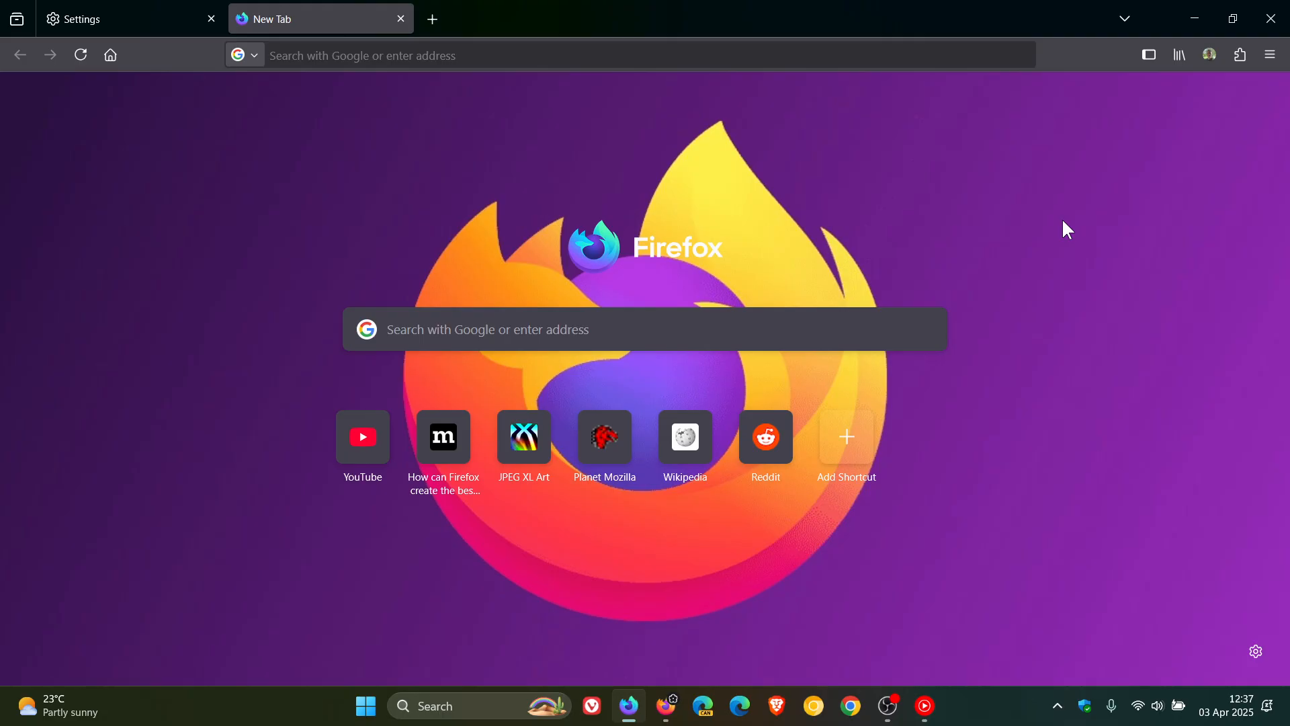
View the Firefox Labs settings tab, glance at New Tab, then return to Settings
left_click(115, 18)
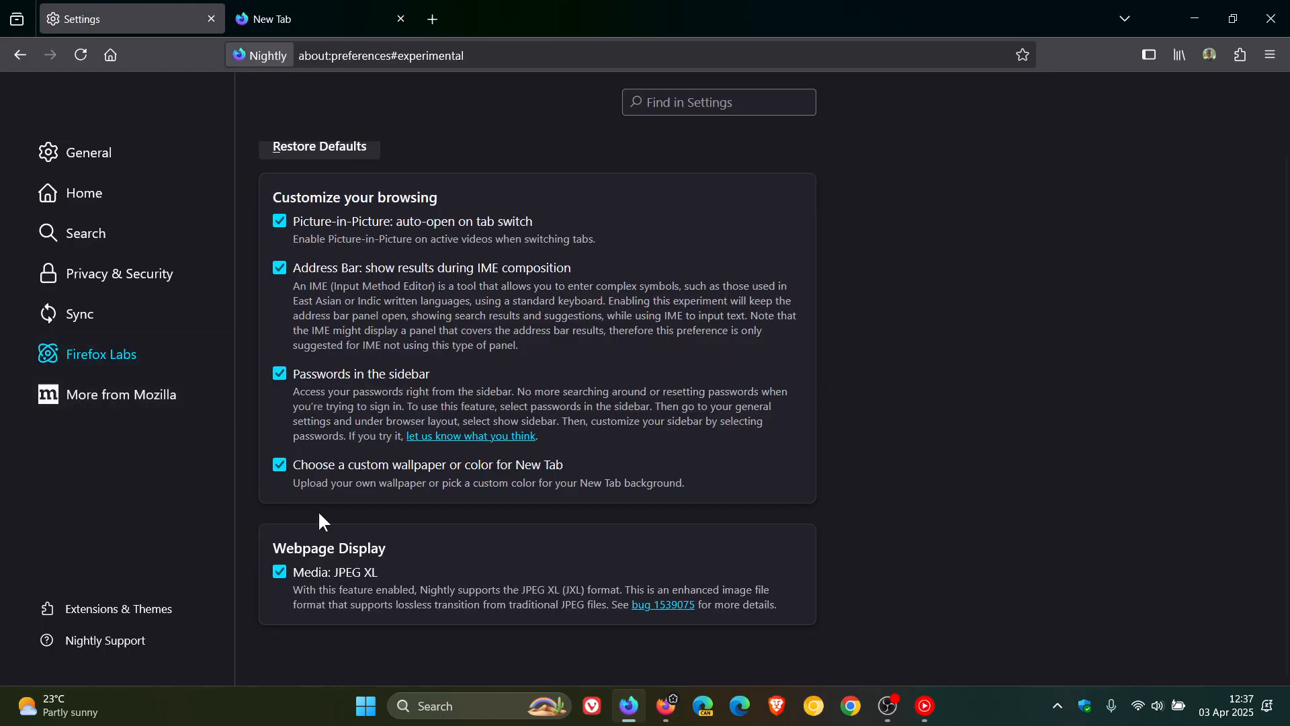
mouse_move(399, 508)
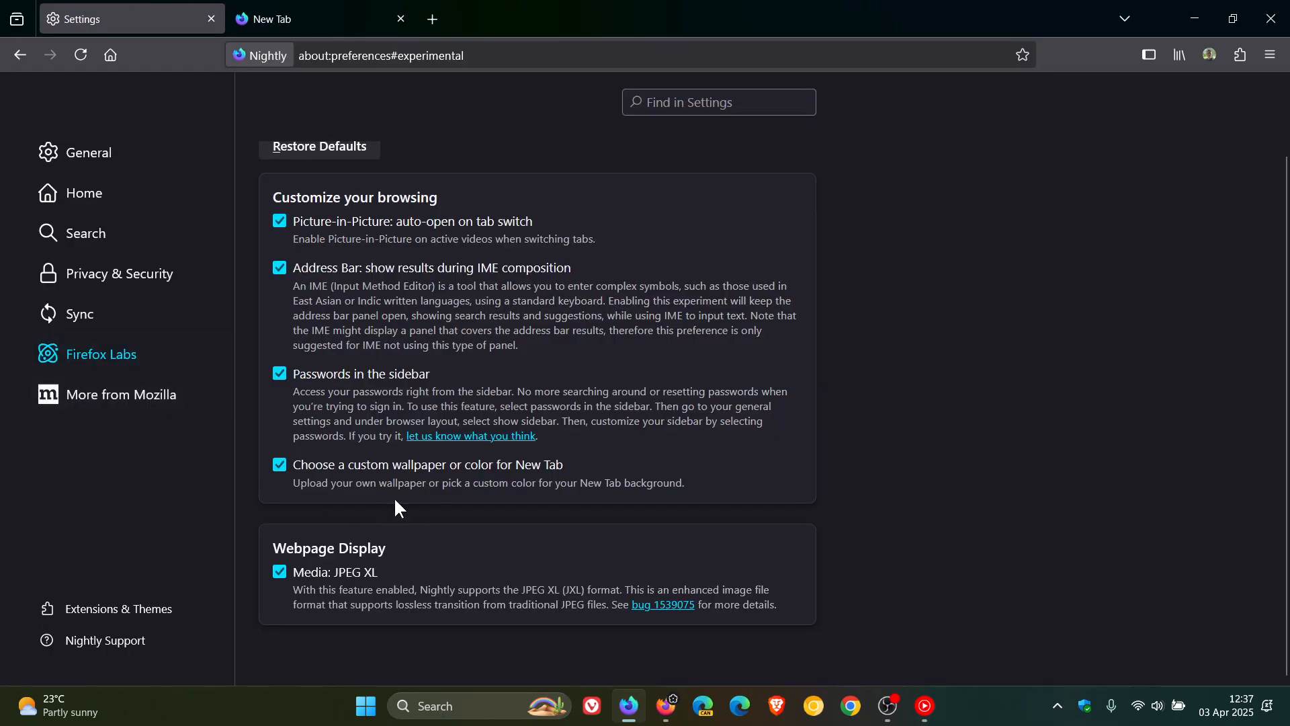
mouse_move(444, 506)
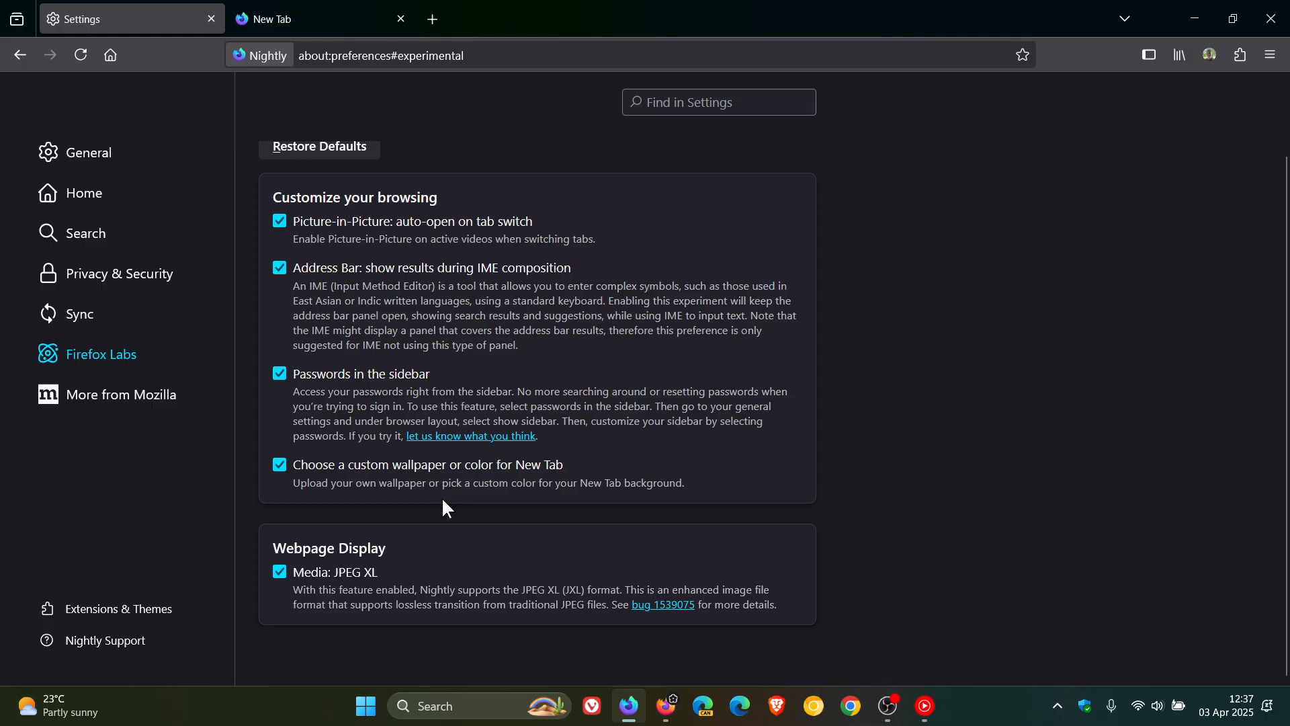
mouse_move(563, 503)
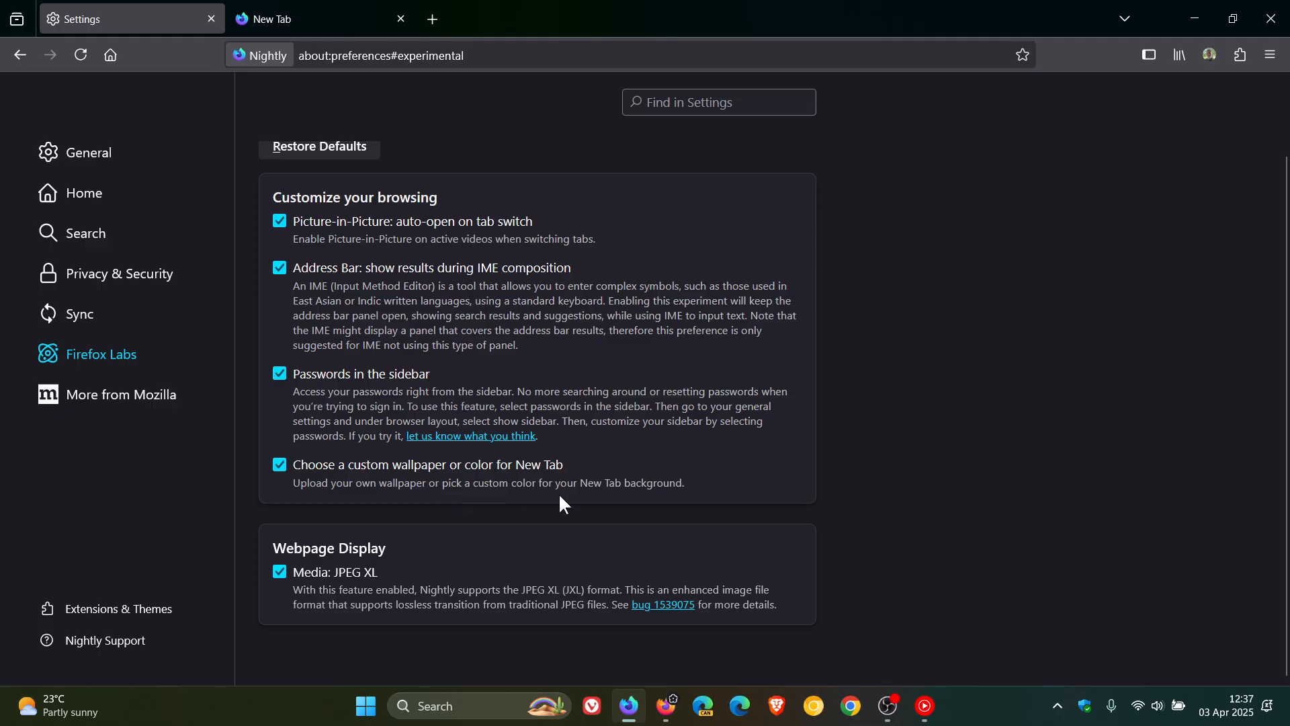
mouse_move(691, 497)
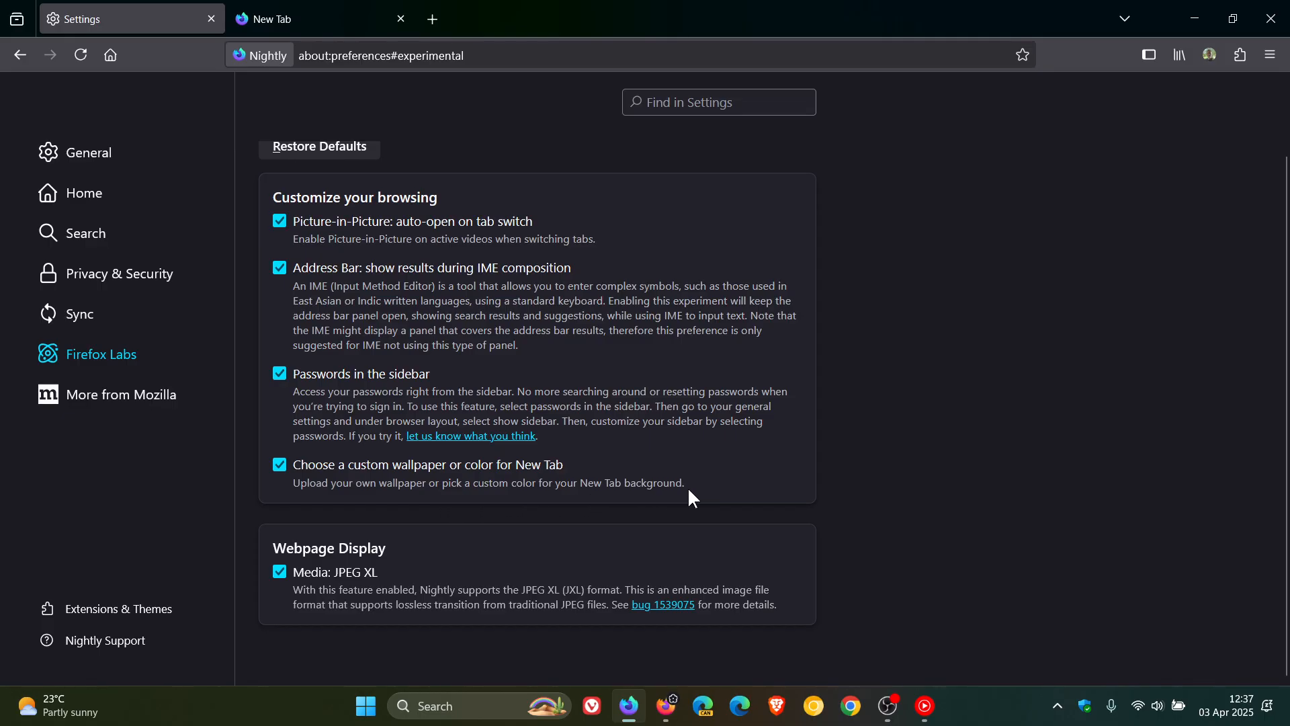
mouse_move(434, 458)
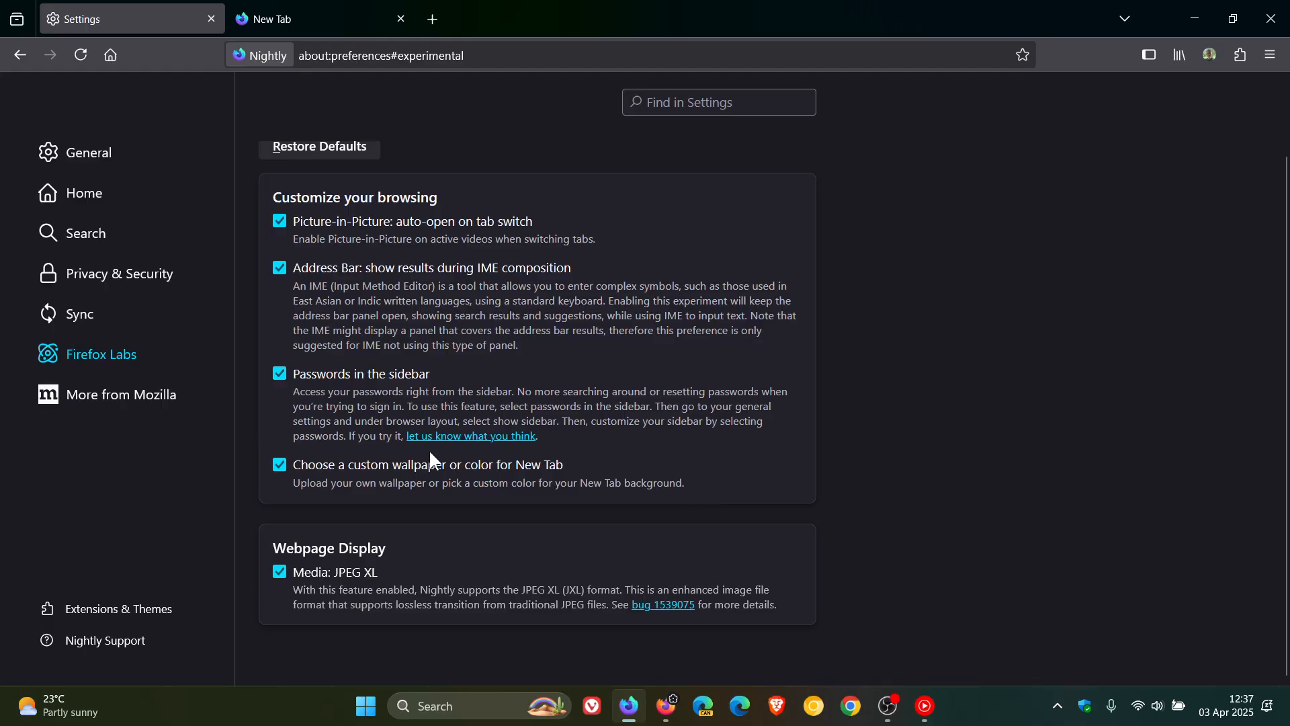
mouse_move(380, 484)
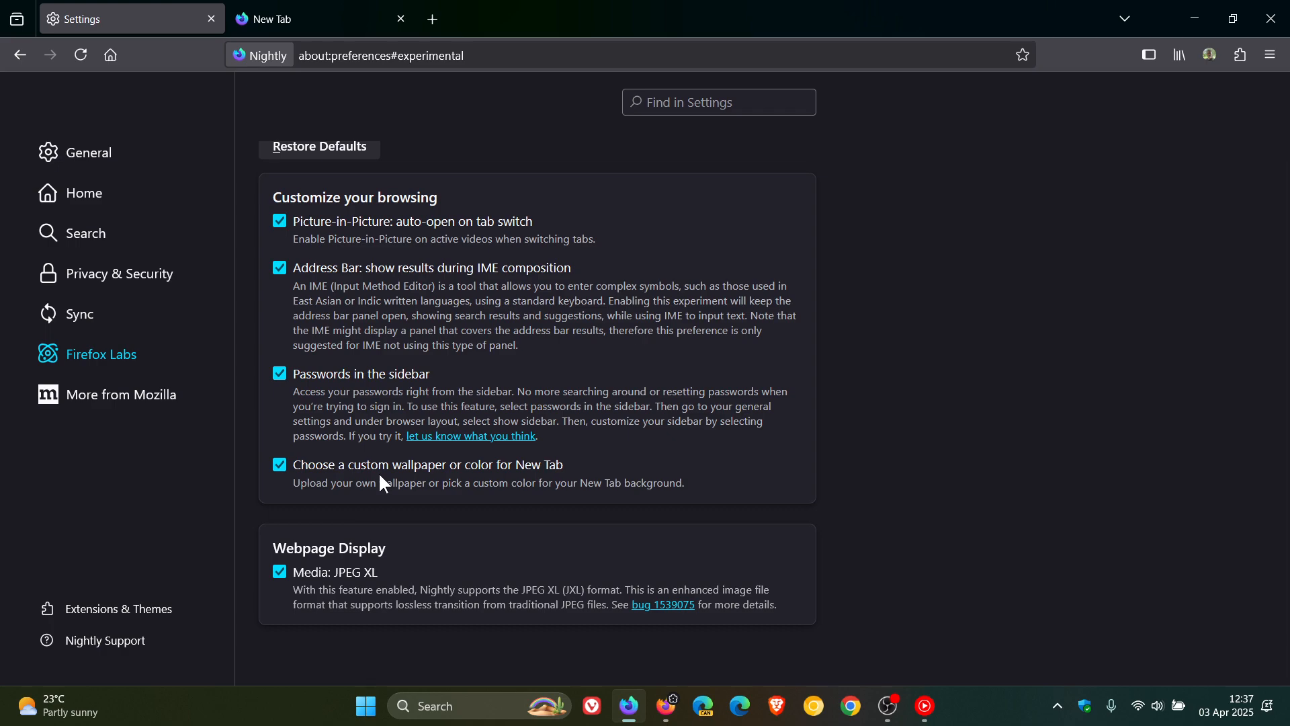
left_click(316, 19)
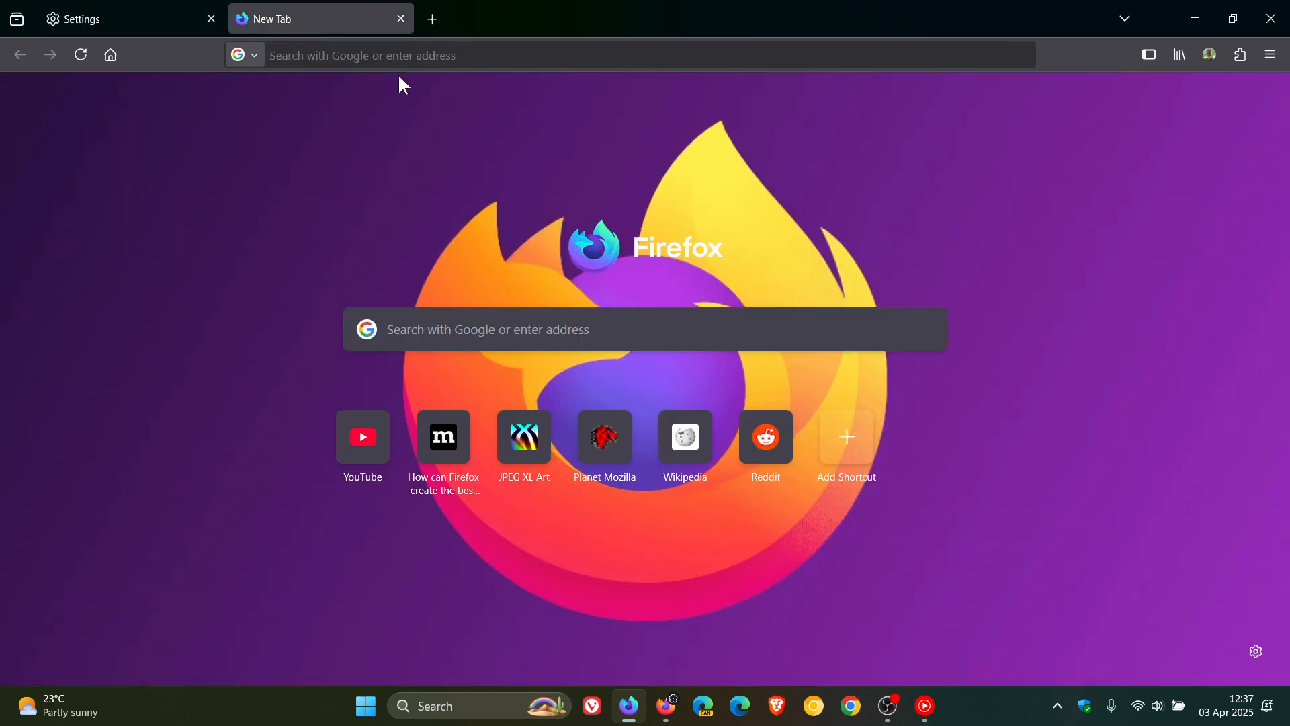
left_click(123, 18)
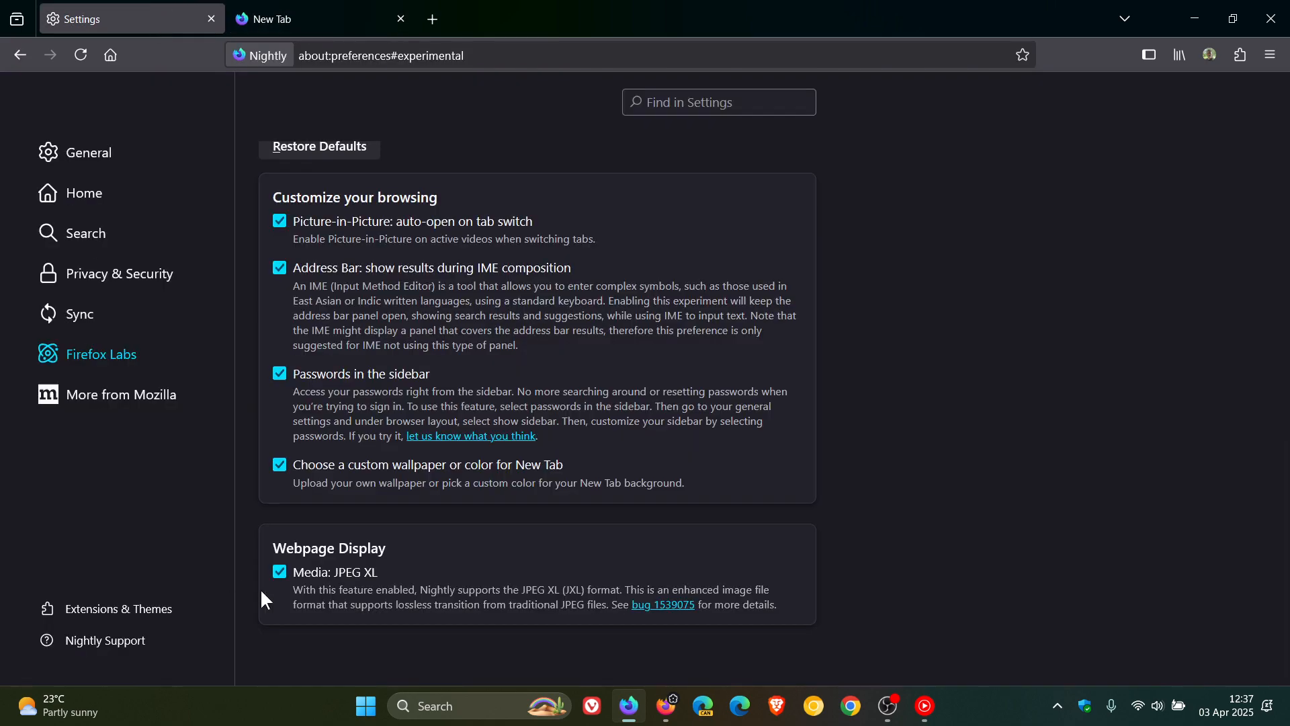
mouse_move(504, 525)
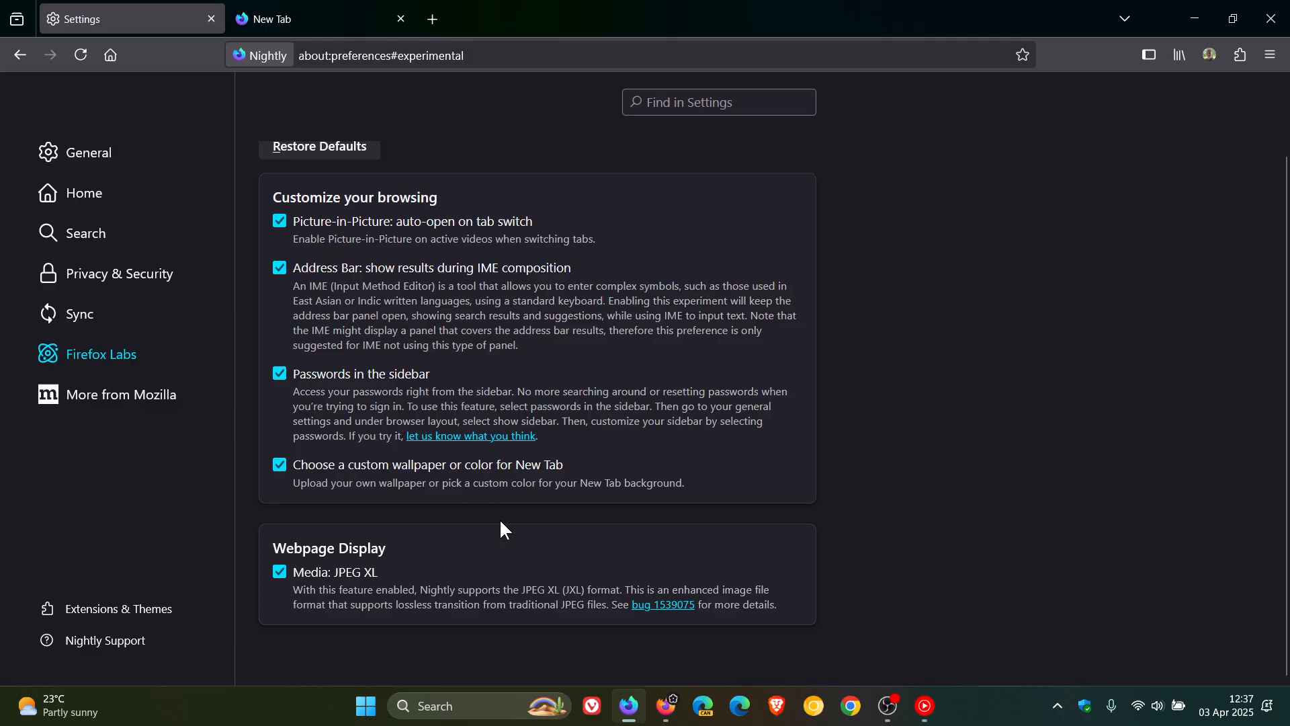
mouse_move(283, 105)
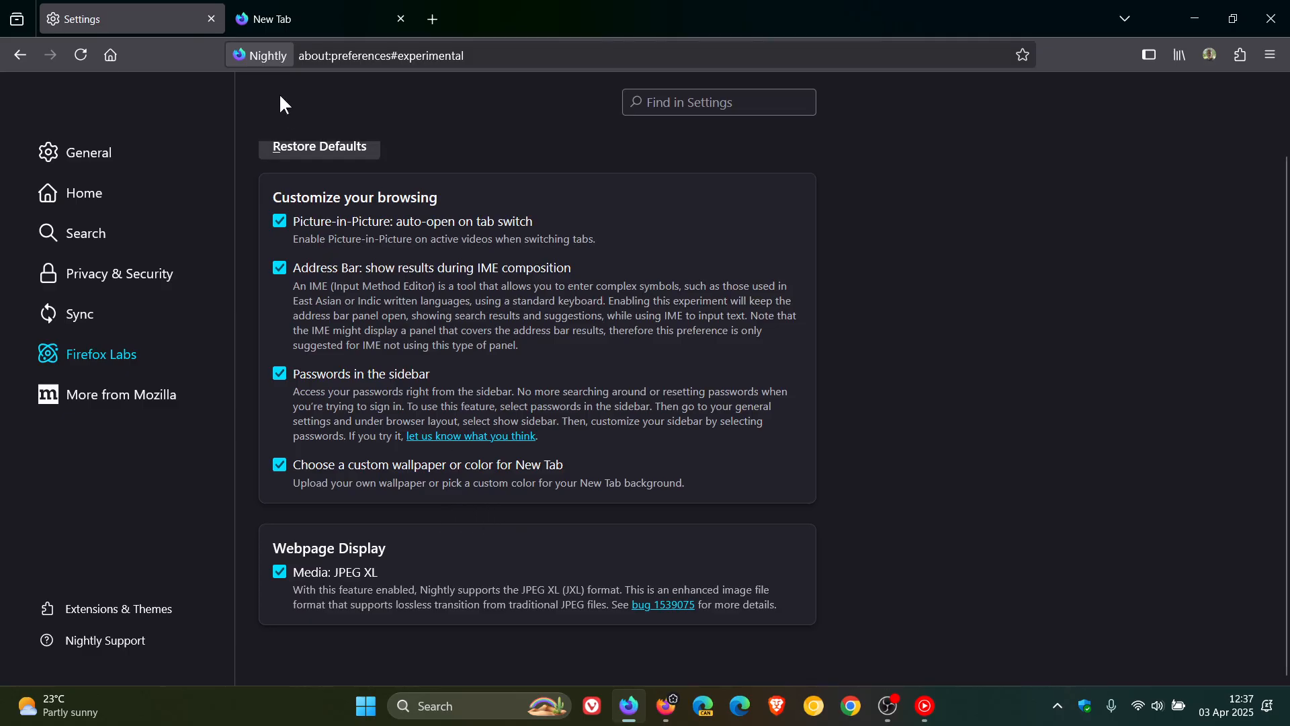
Reset the New Tab wallpaper to the default sunset ocean photograph
left_click(308, 19)
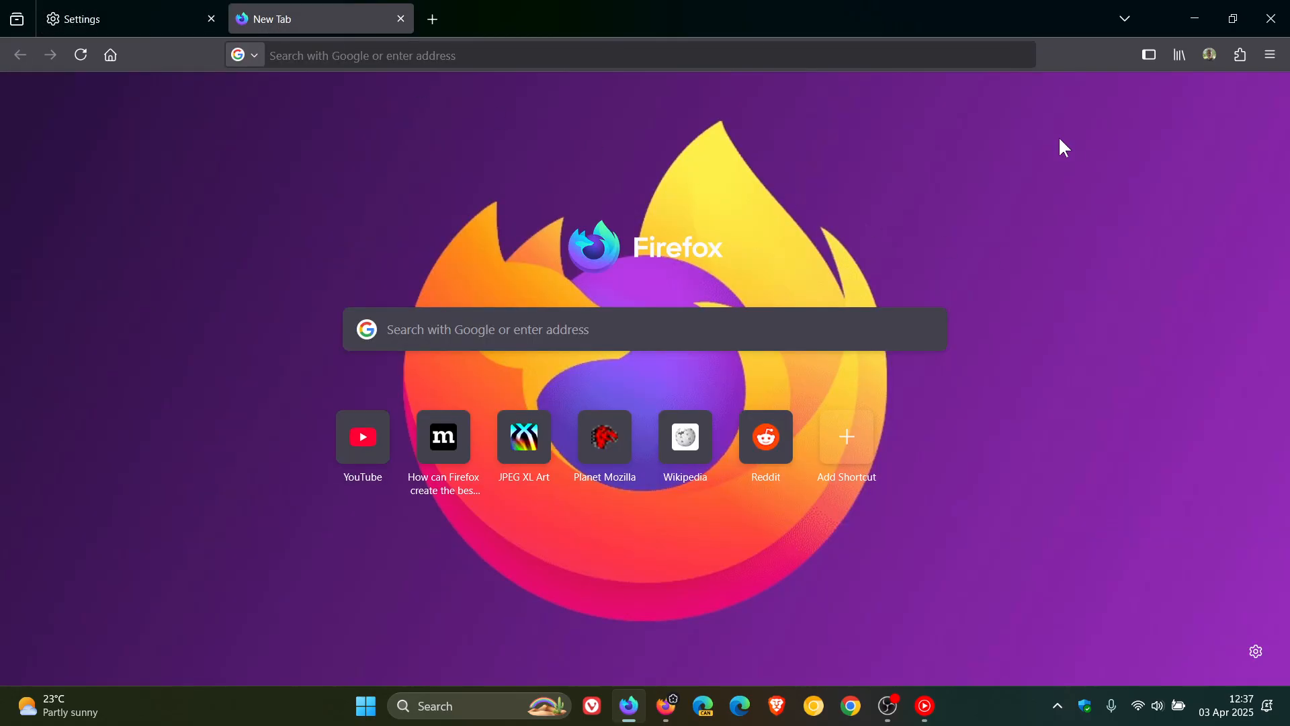
mouse_move(1100, 231)
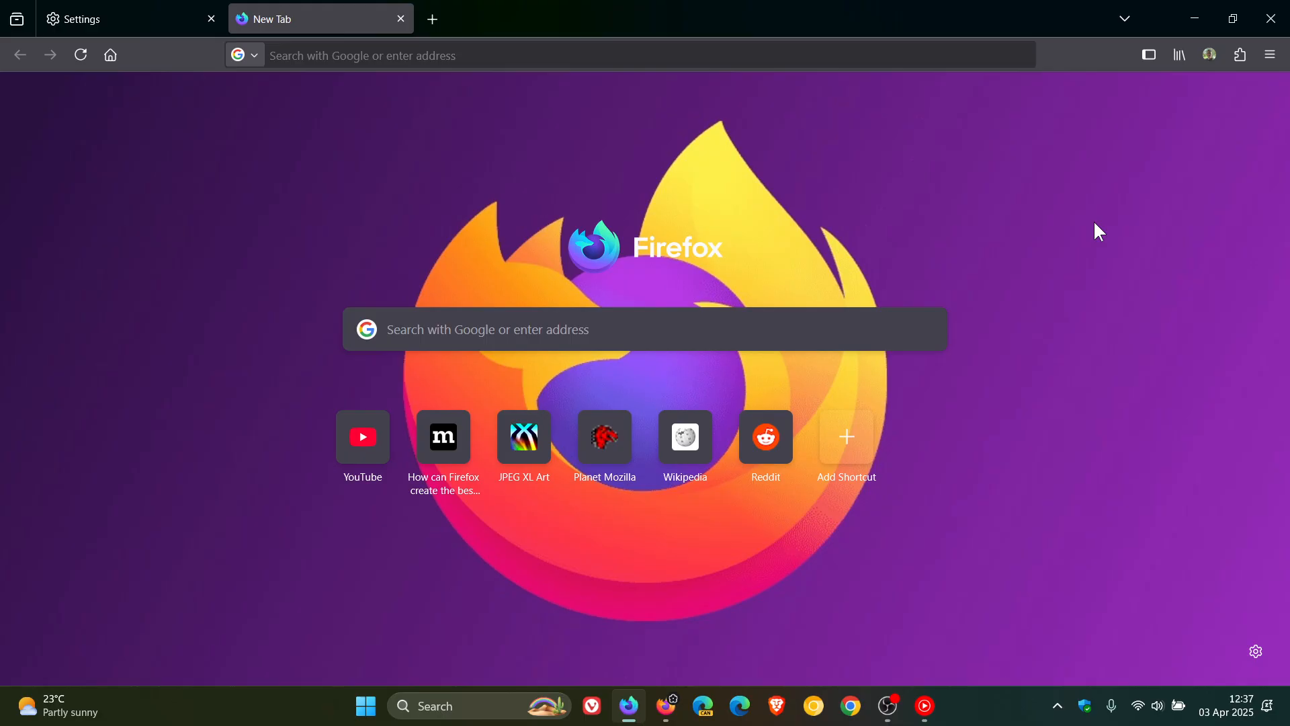
mouse_move(1108, 231)
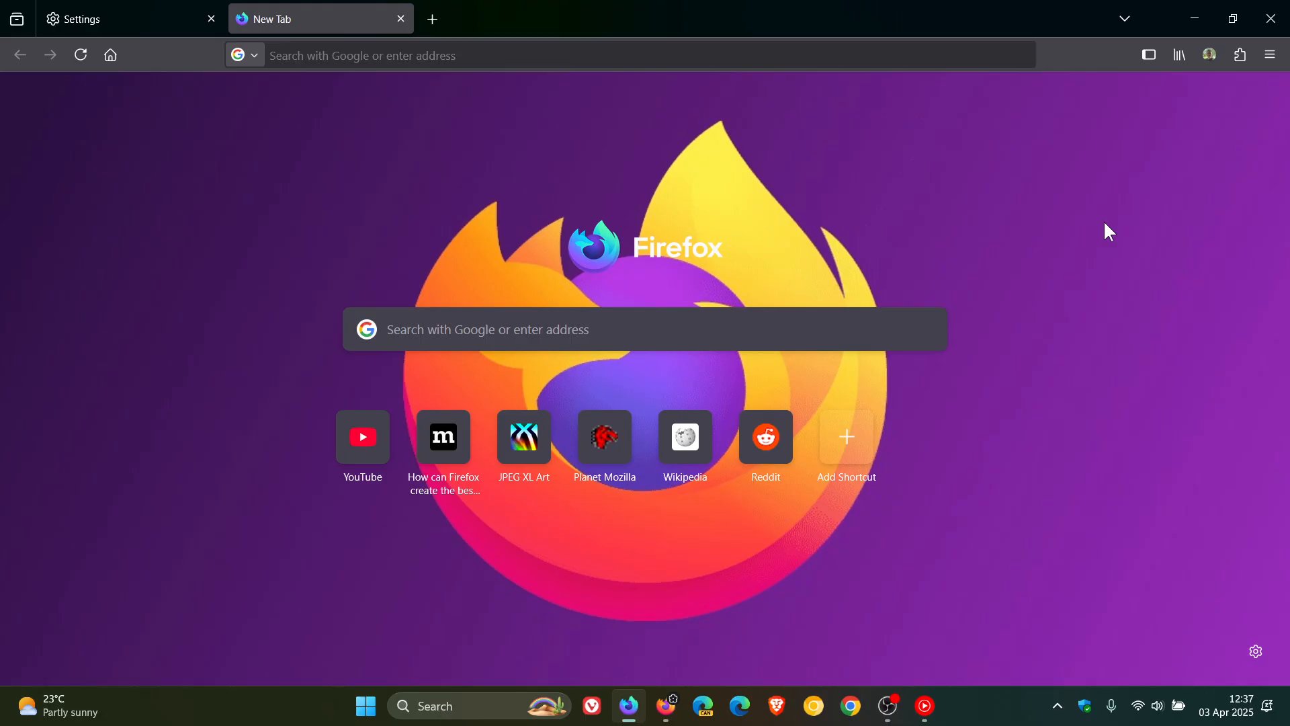
left_click(1254, 651)
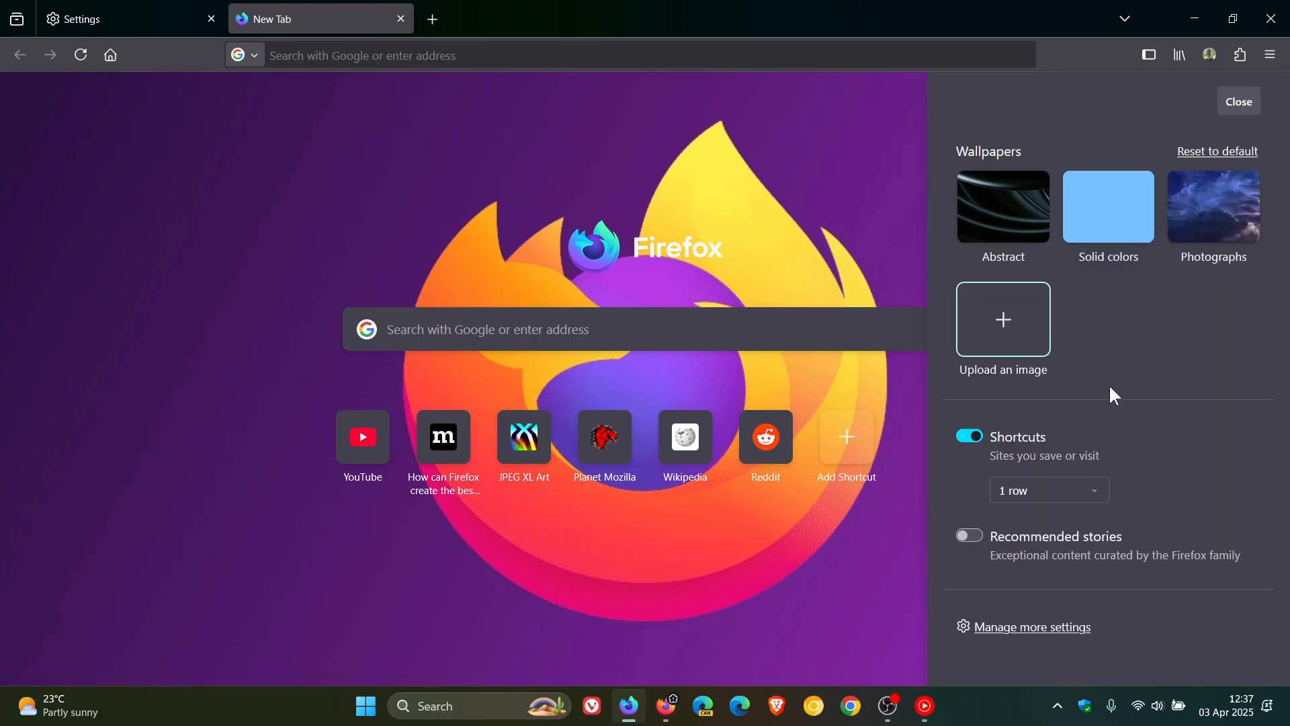
left_click(1210, 207)
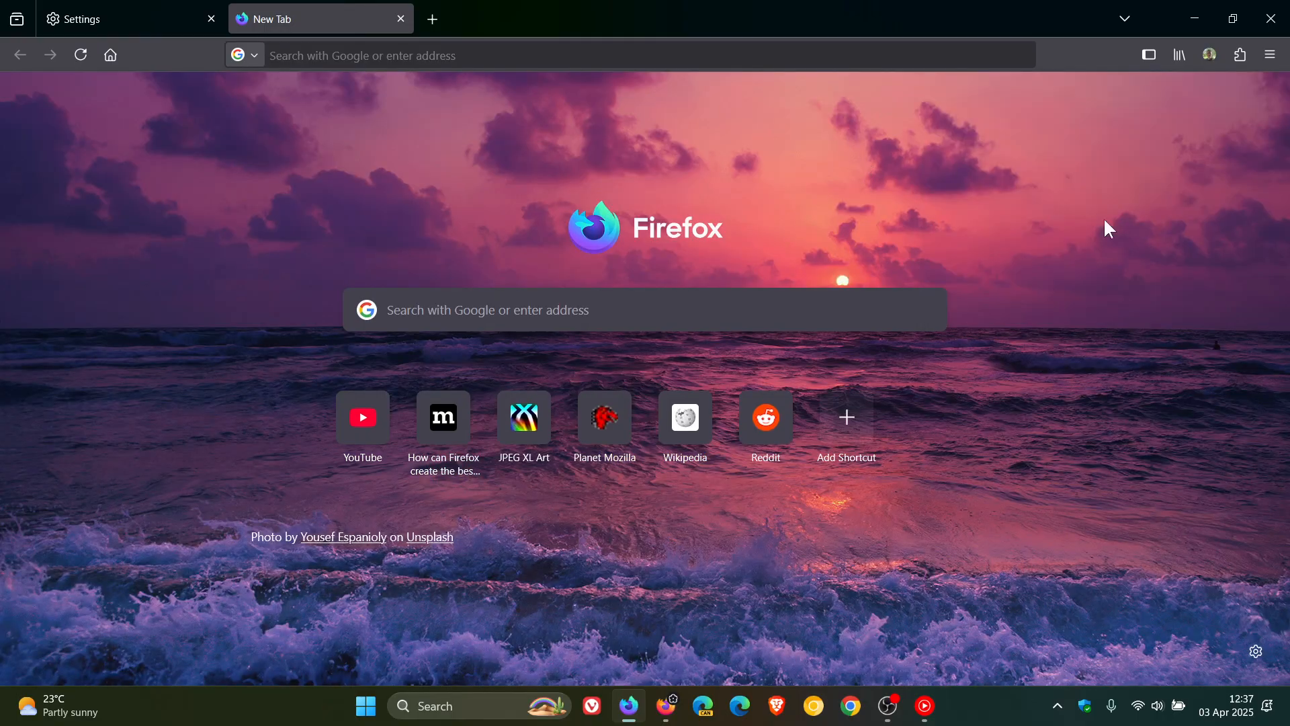
mouse_move(1131, 241)
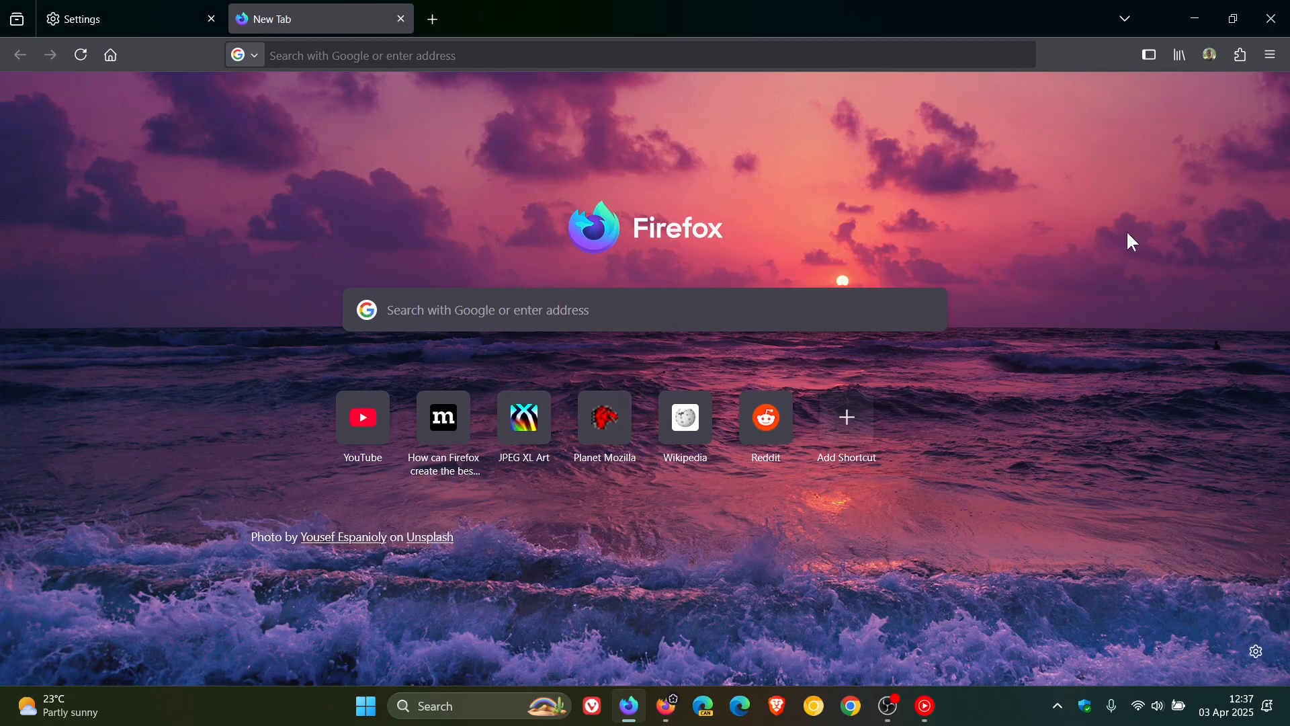